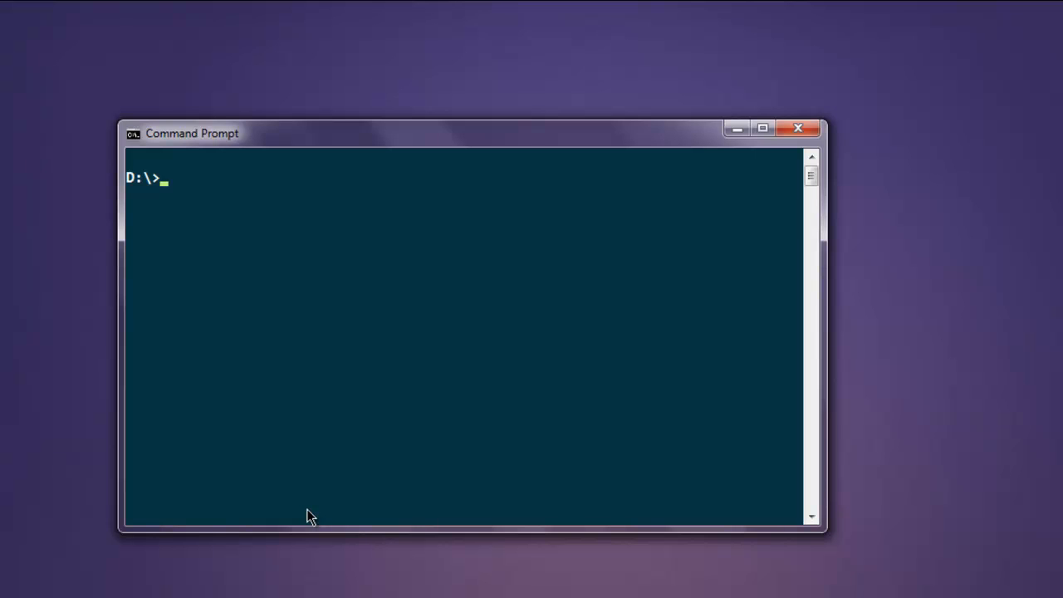
Leave the Node REPL in Command Prompt with the .exit command
{"action": "type", "text": "node"}
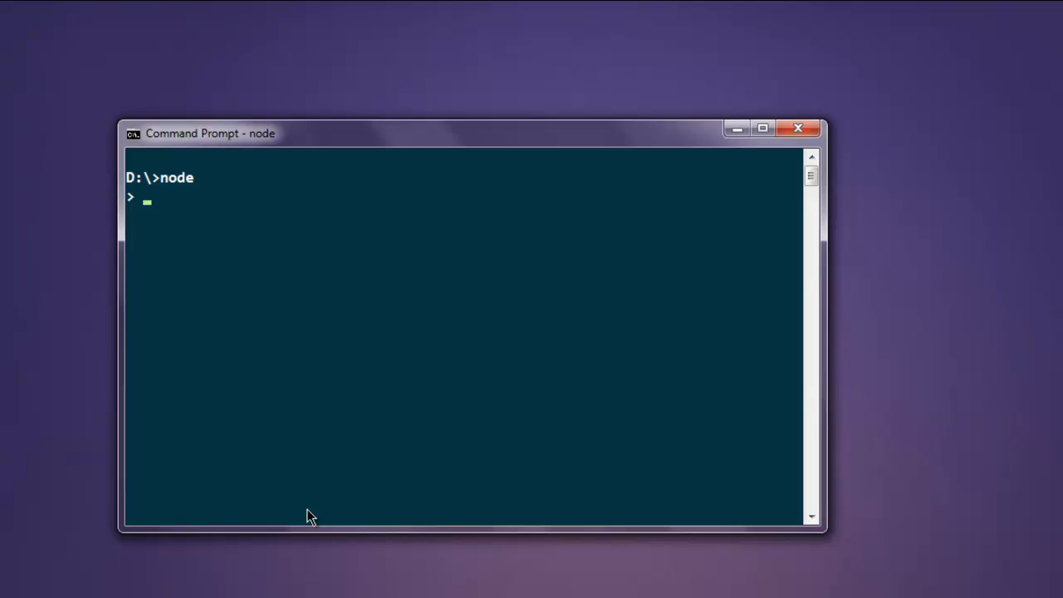
{"action": "type", "text": "."}
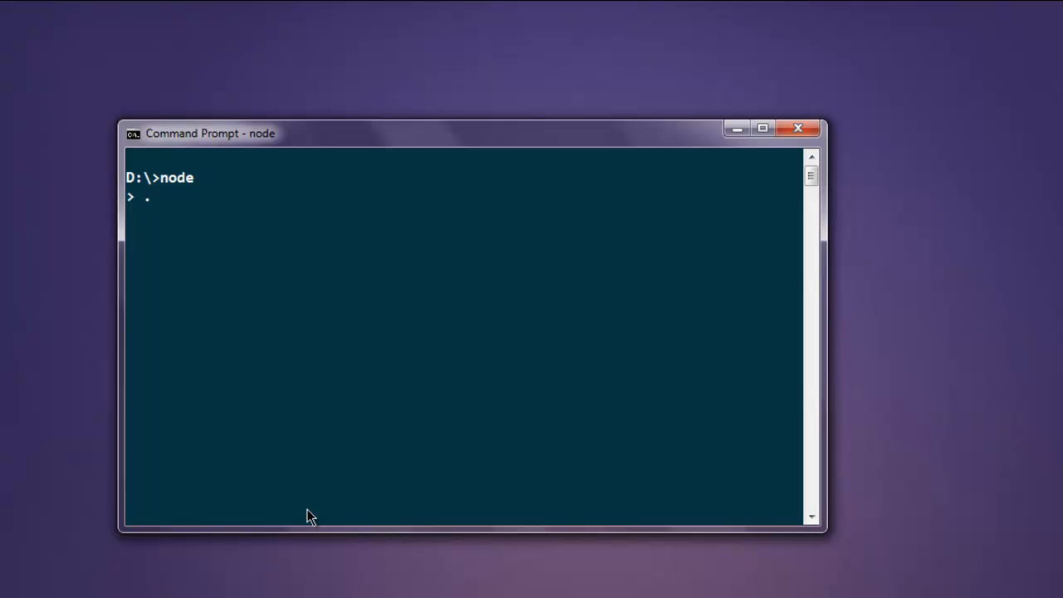
{"action": "type", "text": "exit"}
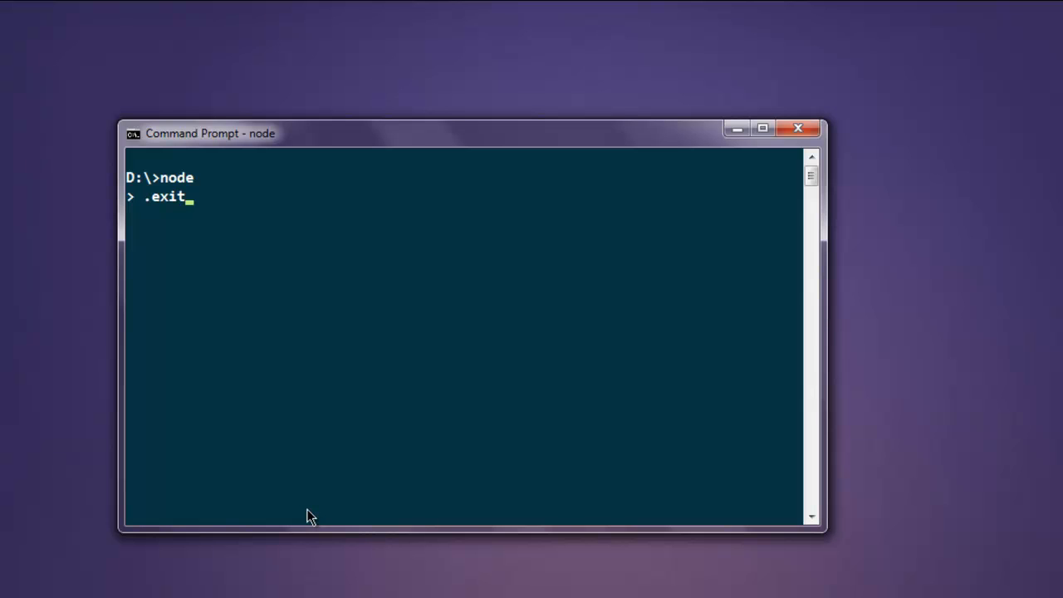
{"action": "key", "text": "enter"}
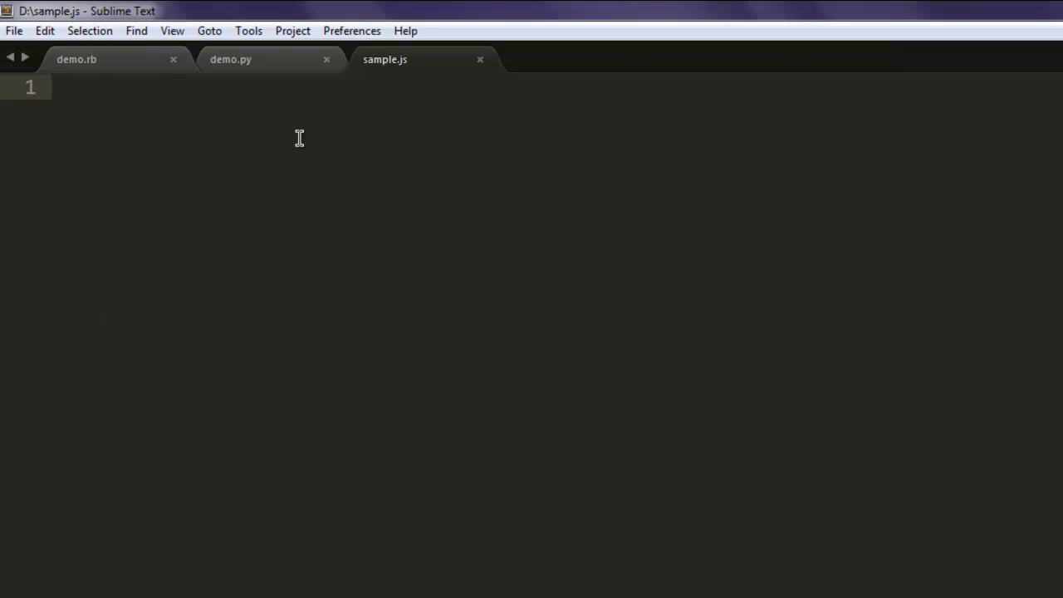
Write line 1 of sample.js as var dns = require('dns')
{"action": "type", "text": "var d"}
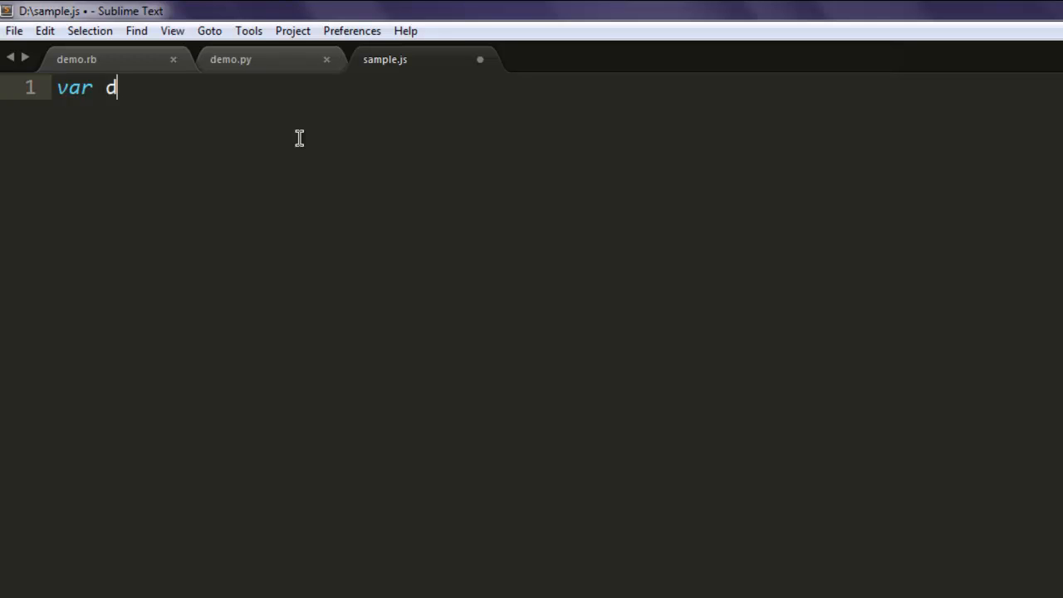
{"action": "type", "text": "ns ="}
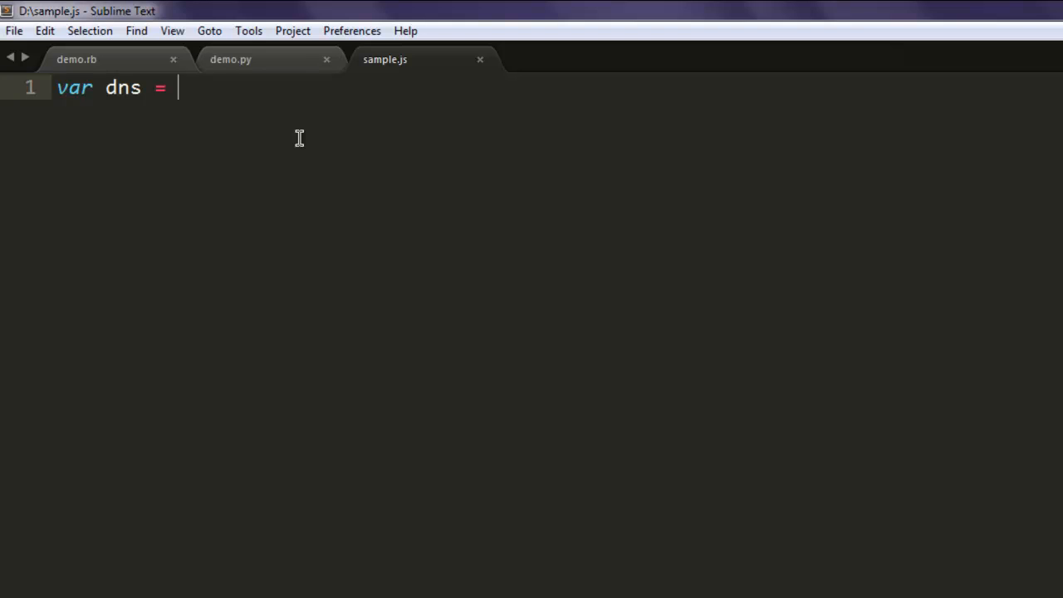
{"action": "type", "text": "req"}
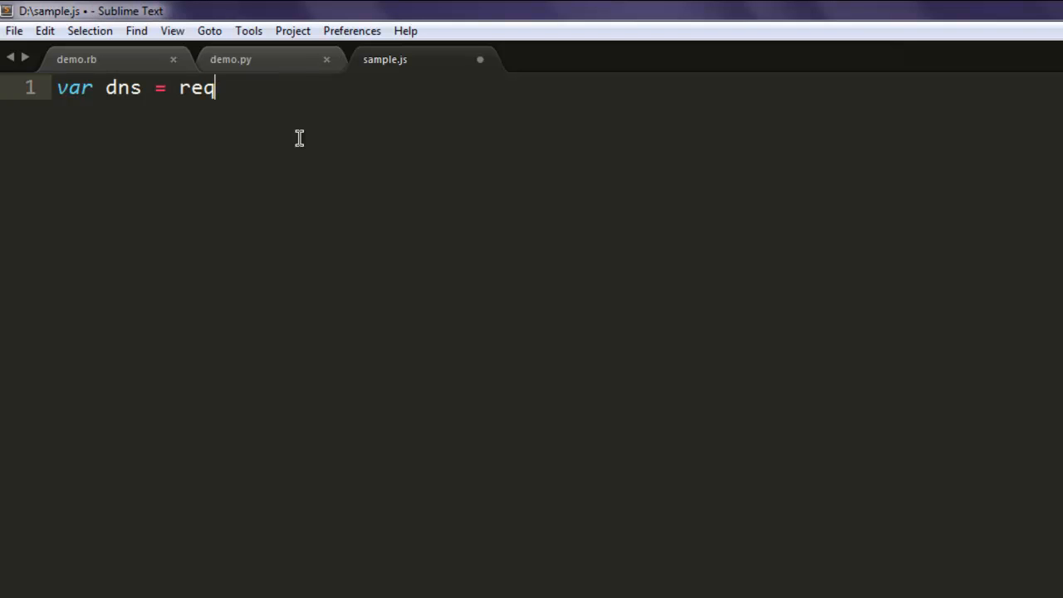
{"action": "type", "text": "uire('')"}
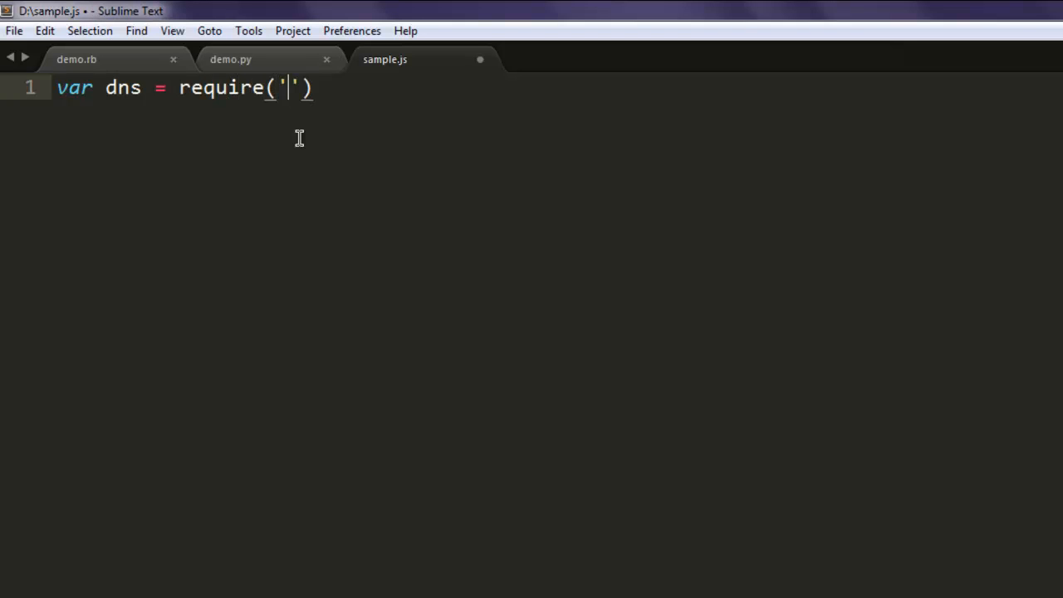
{"action": "type", "text": "dns"}
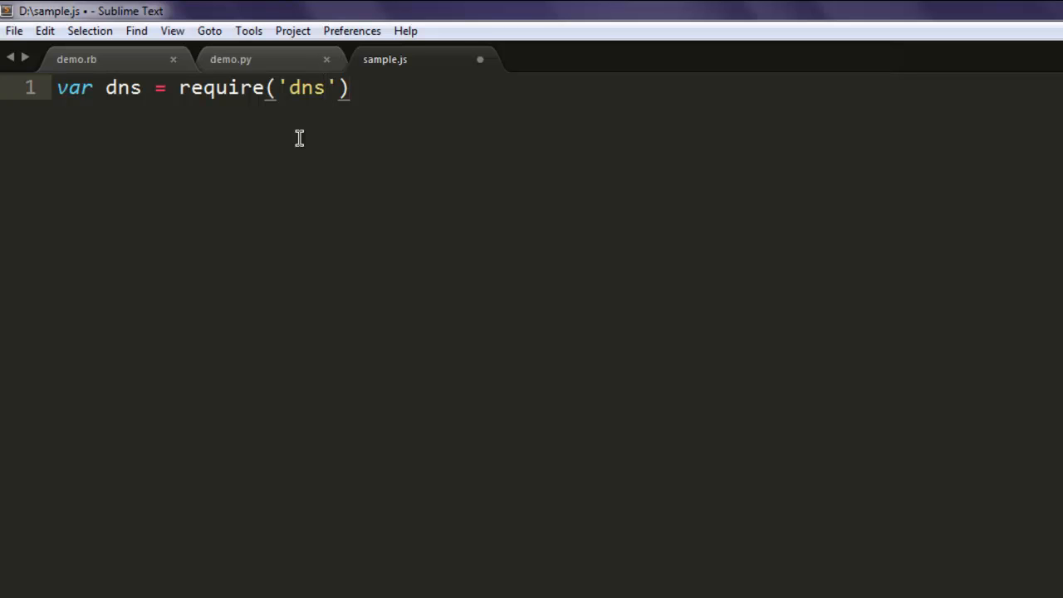
{"action": "type", "text": "dn"}
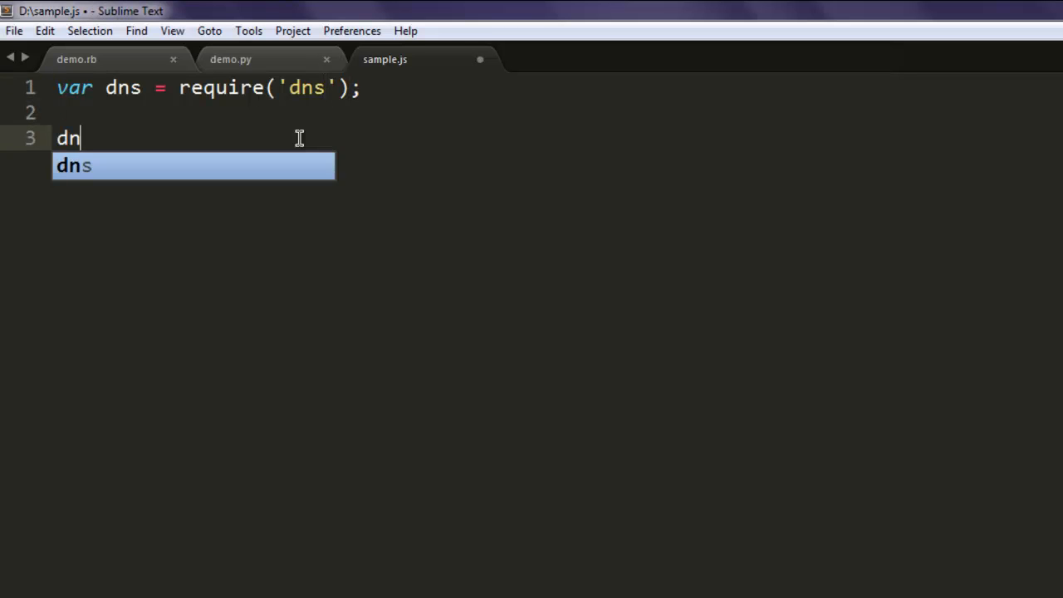
{"action": "type", "text": "s.look"}
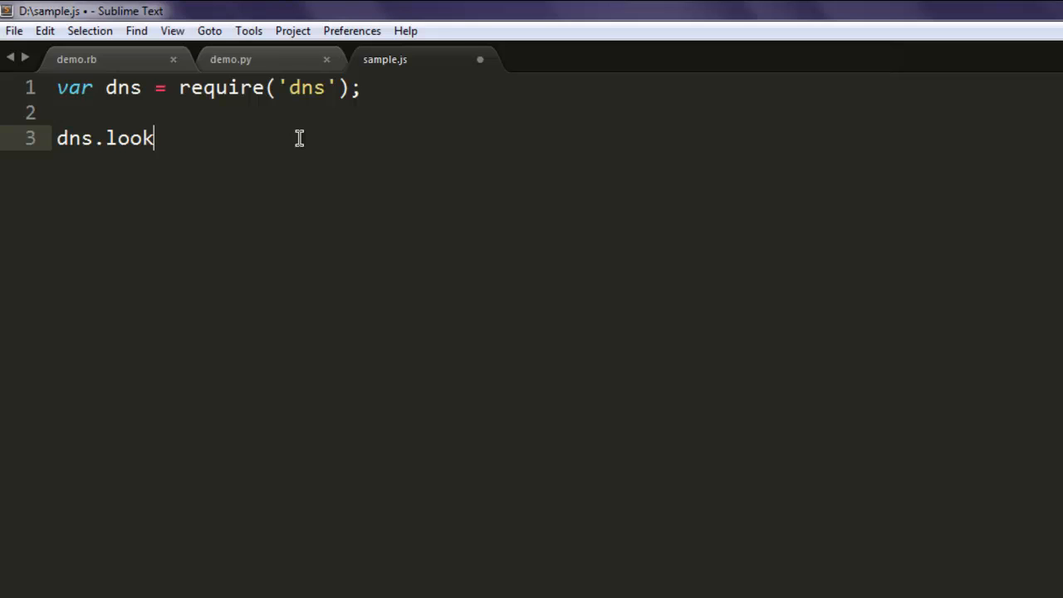
{"action": "type", "text": "up()"}
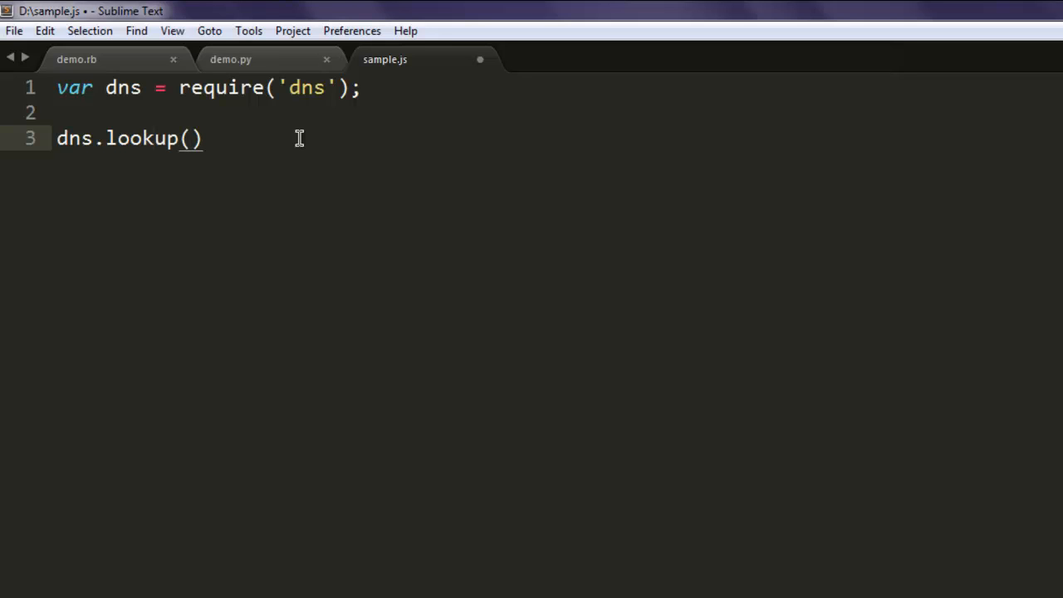
{"action": "type", "text": "'www.'"}
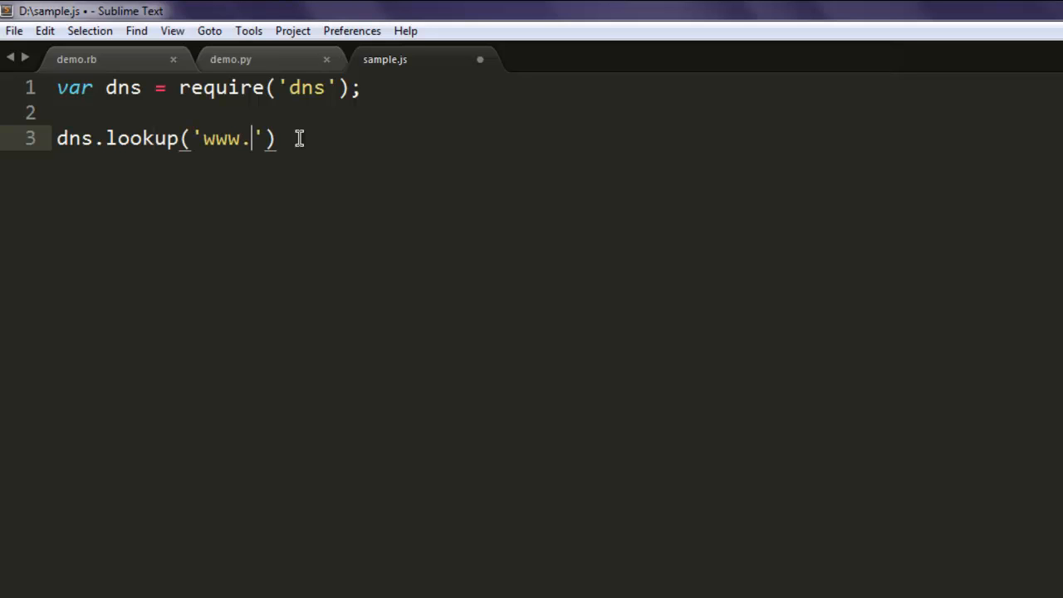
{"action": "type", "text": "wikipedia."}
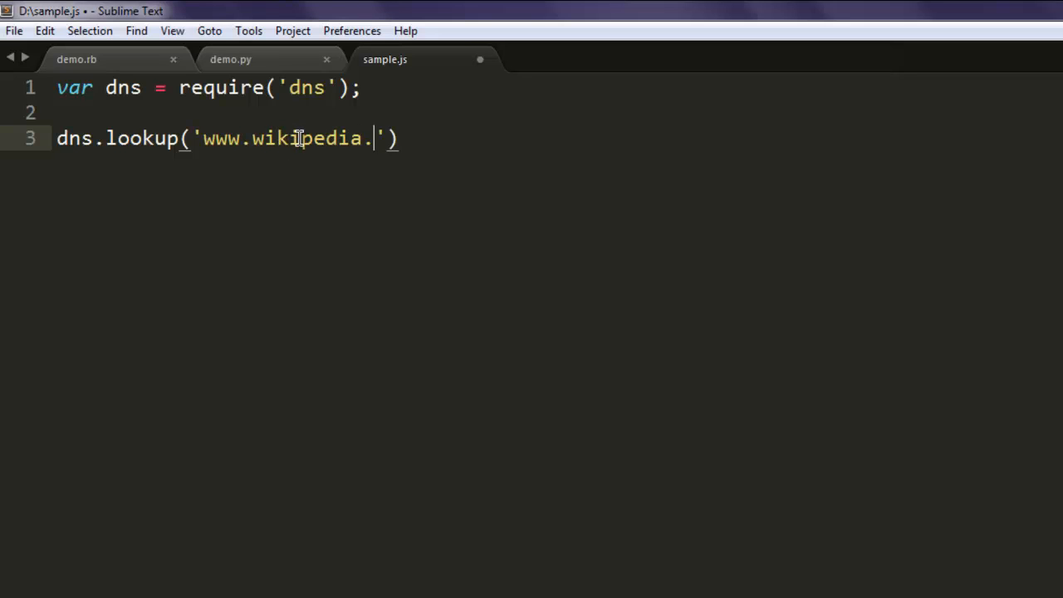
{"action": "type", "text": "org',"}
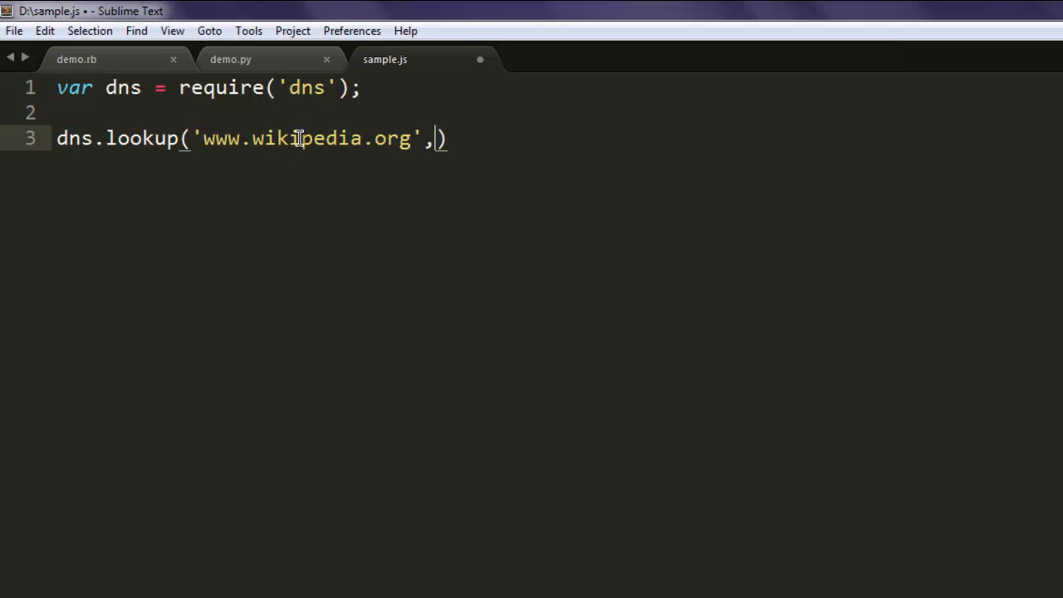
{"action": "key", "text": "ctrl+s"}
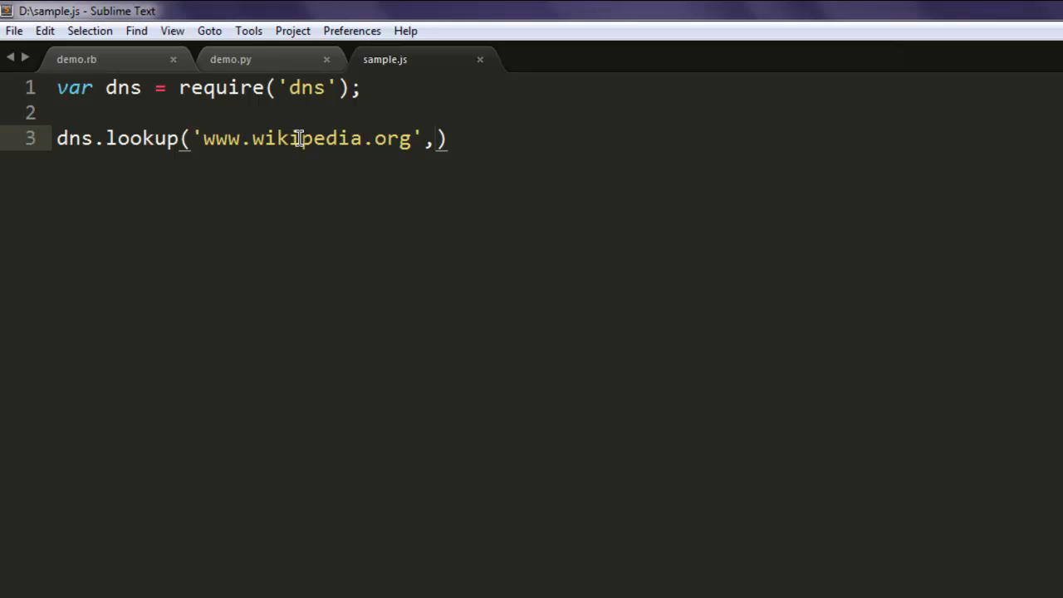
Give dns.lookup a callback function onLookup(err, address, family)
{"action": "type", "text": "fu"}
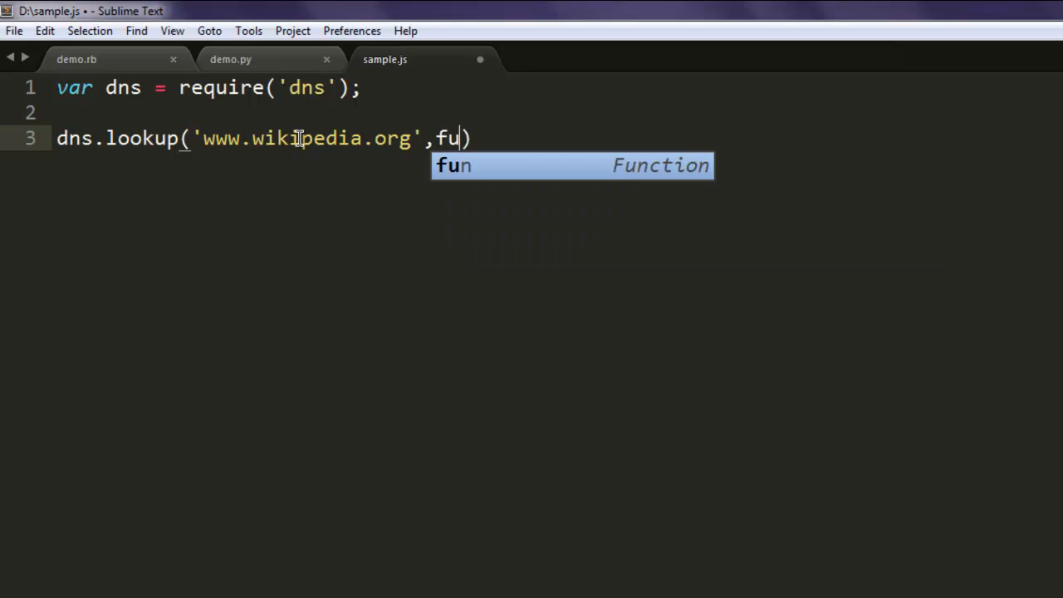
{"action": "key", "text": "Tab"}
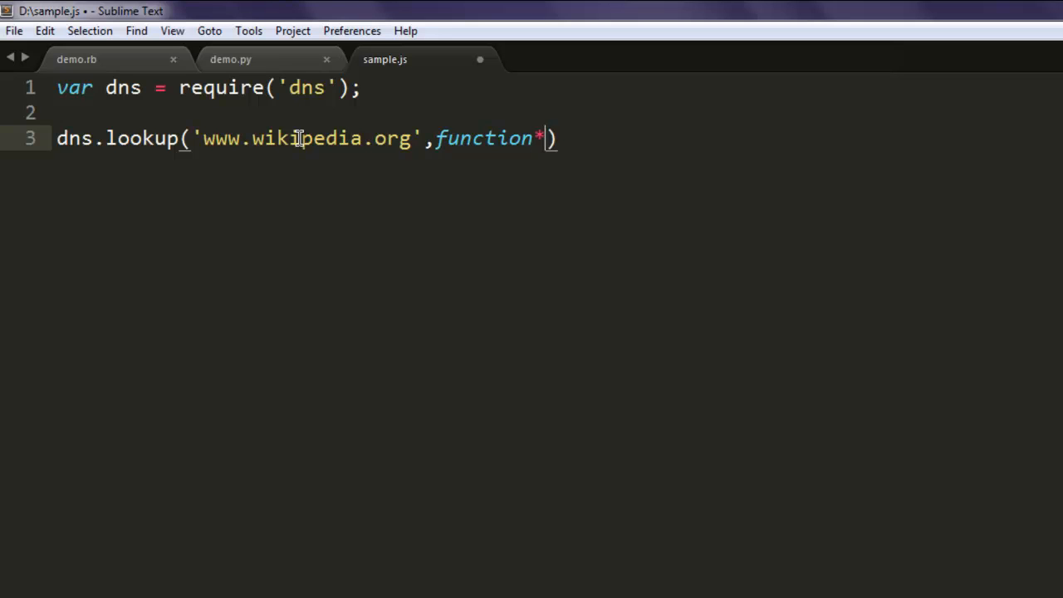
{"action": "type", "text": "()"}
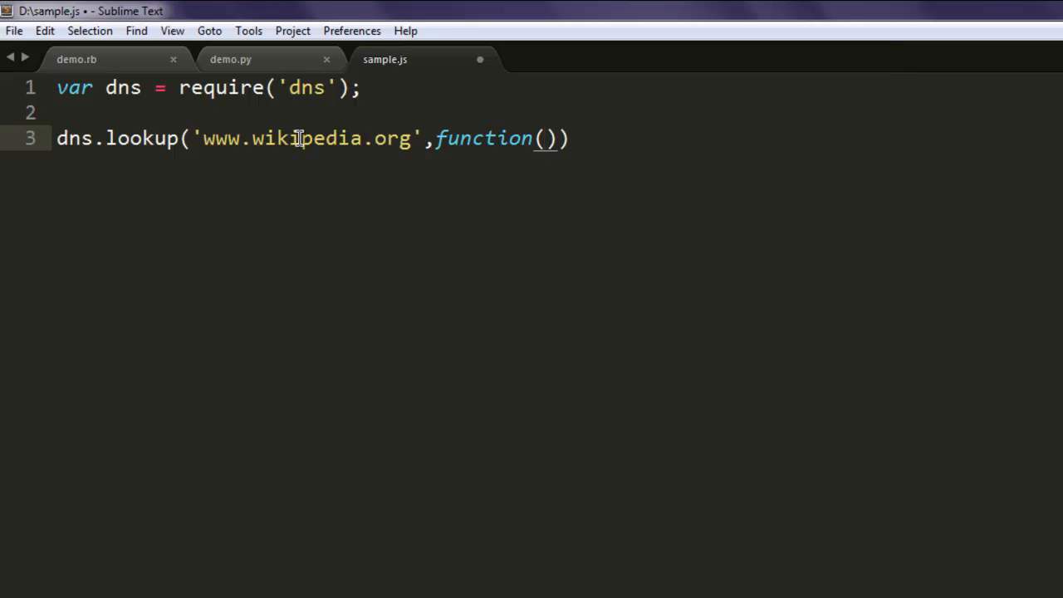
{"action": "type", "text": "onLo"}
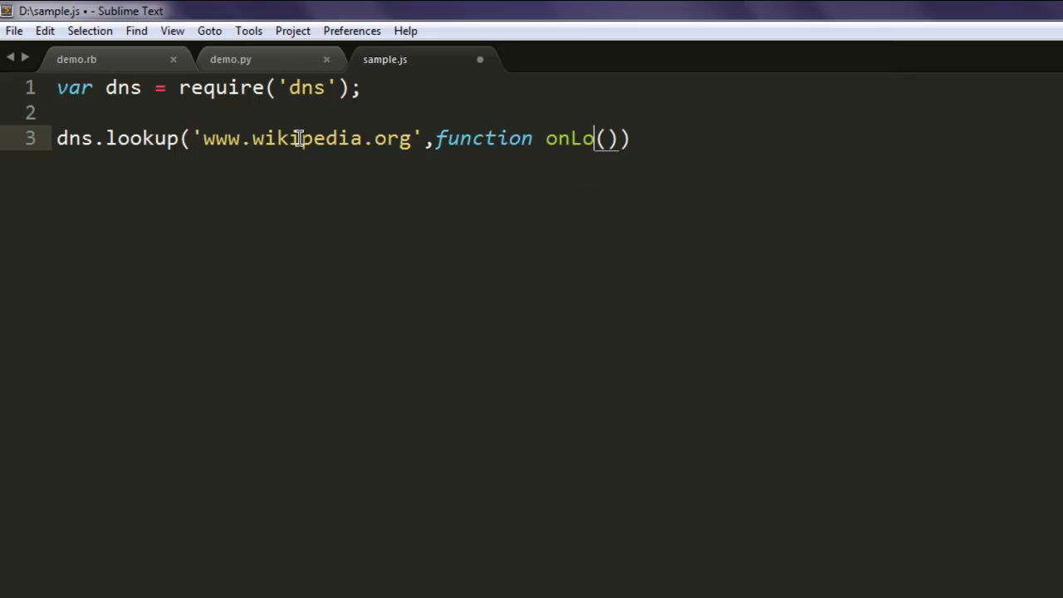
{"action": "type", "text": "okU"}
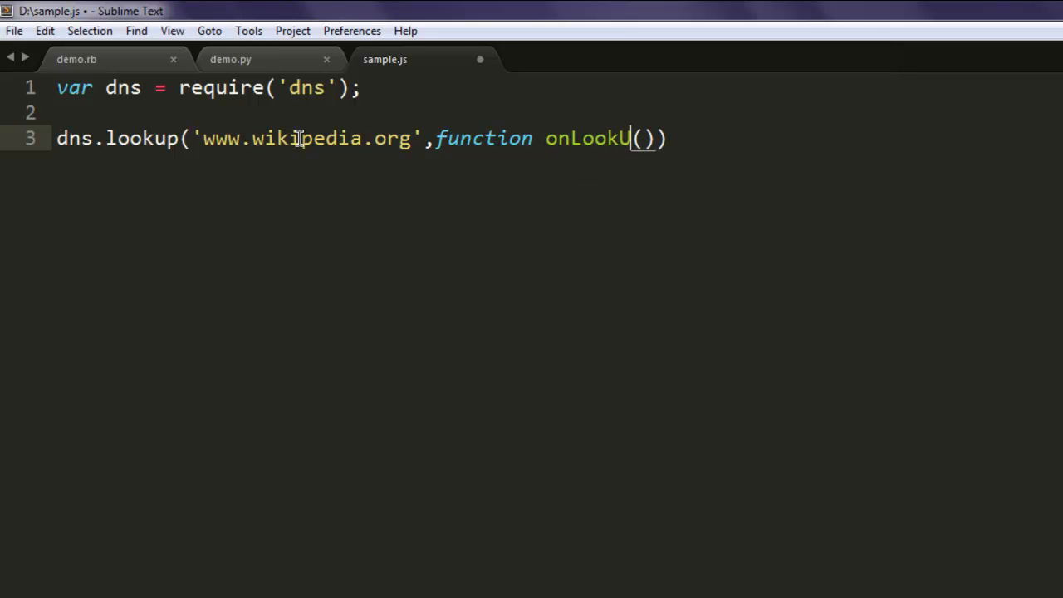
{"action": "type", "text": "p"}
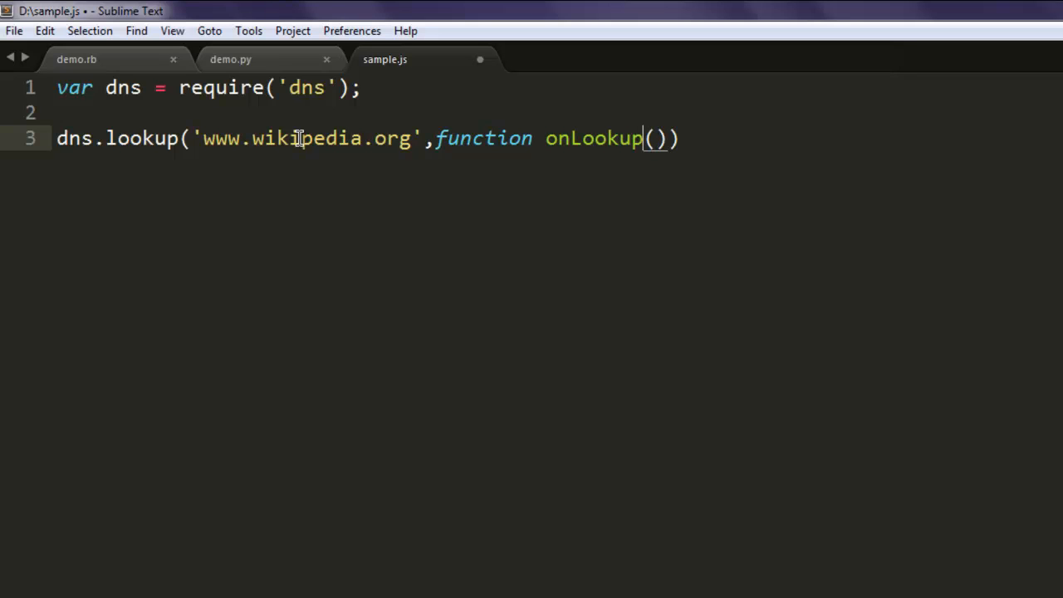
{"action": "left_click", "coordinate": [651, 138]}
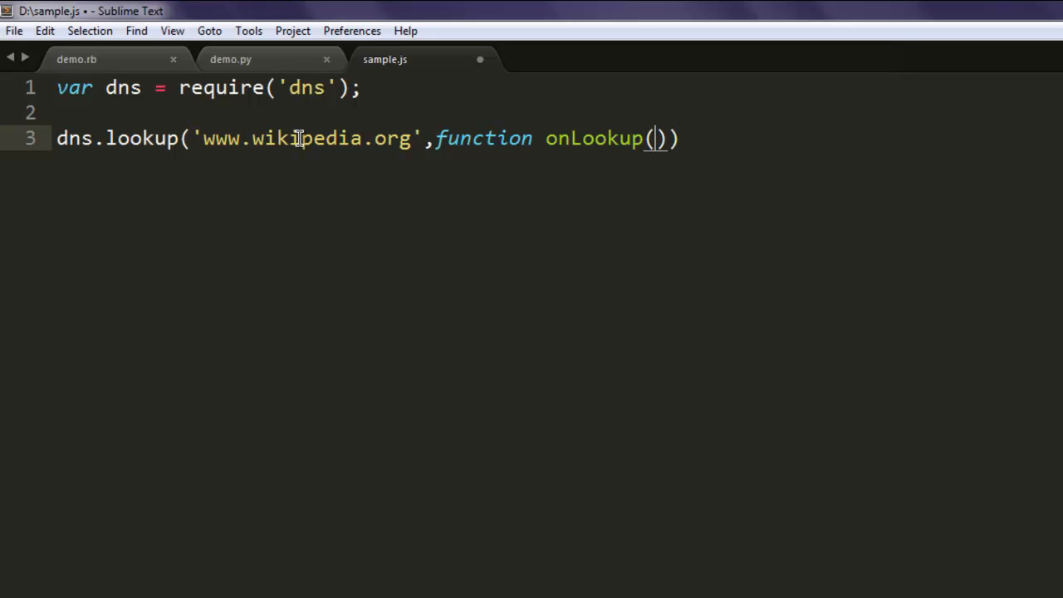
{"action": "type", "text": "err,a"}
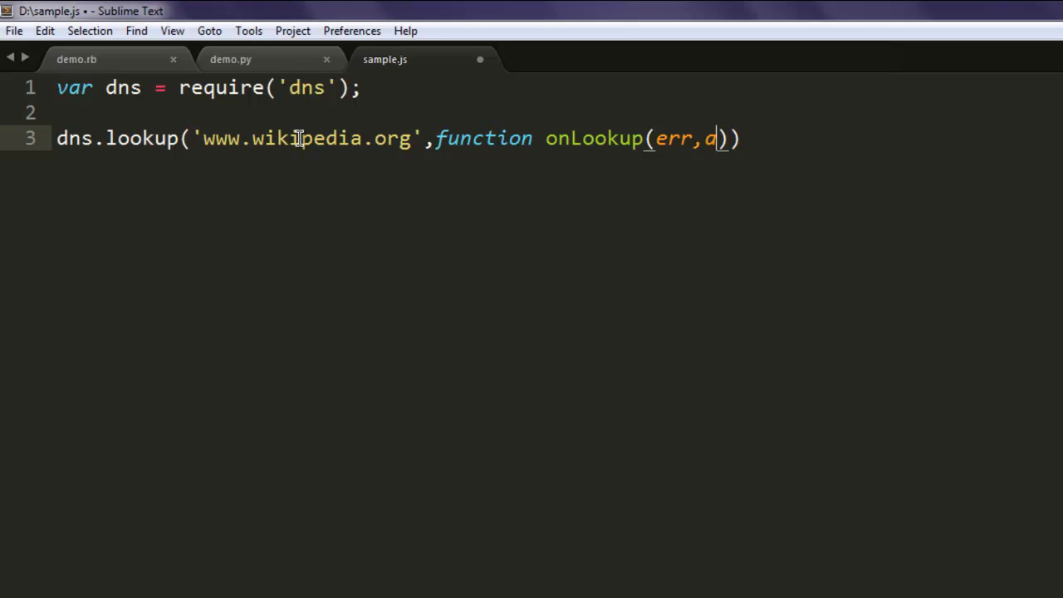
{"action": "type", "text": "ddress,"}
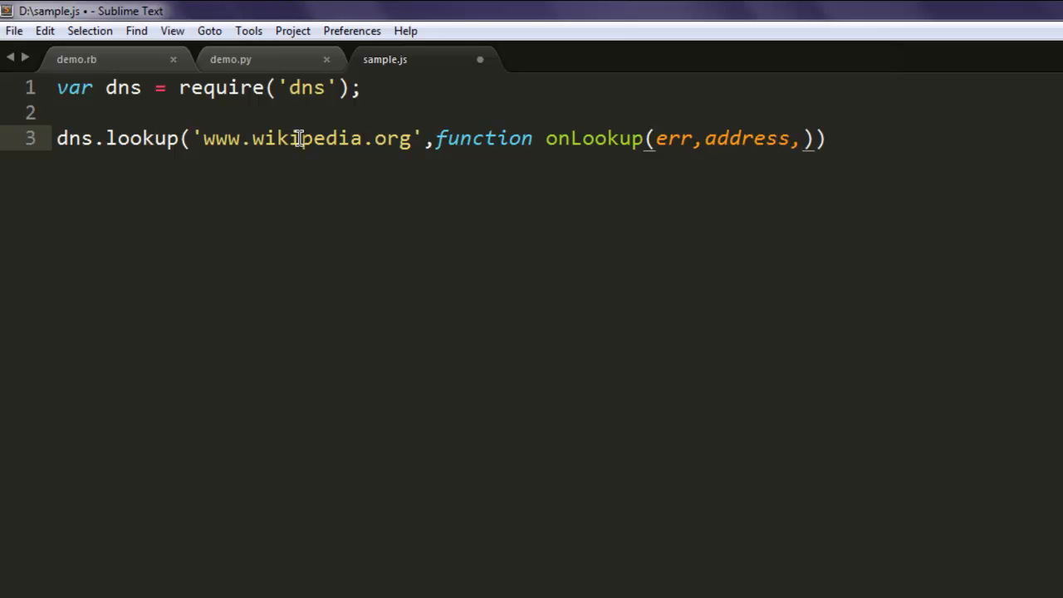
{"action": "type", "text": "family"}
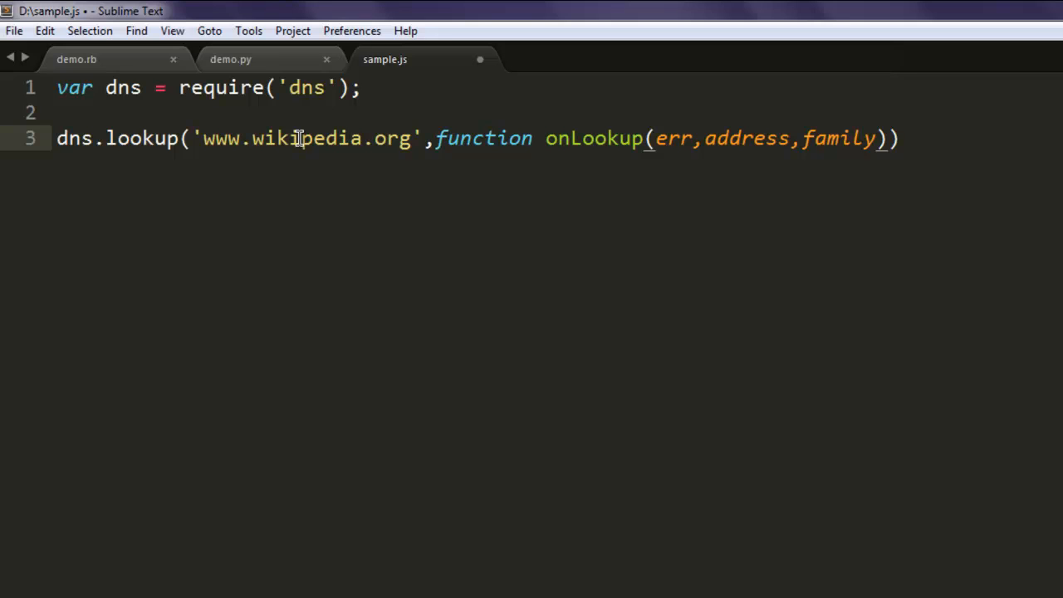
Open the onLookup body and log console.log('Address :', address)
{"action": "type", "text": "{"}
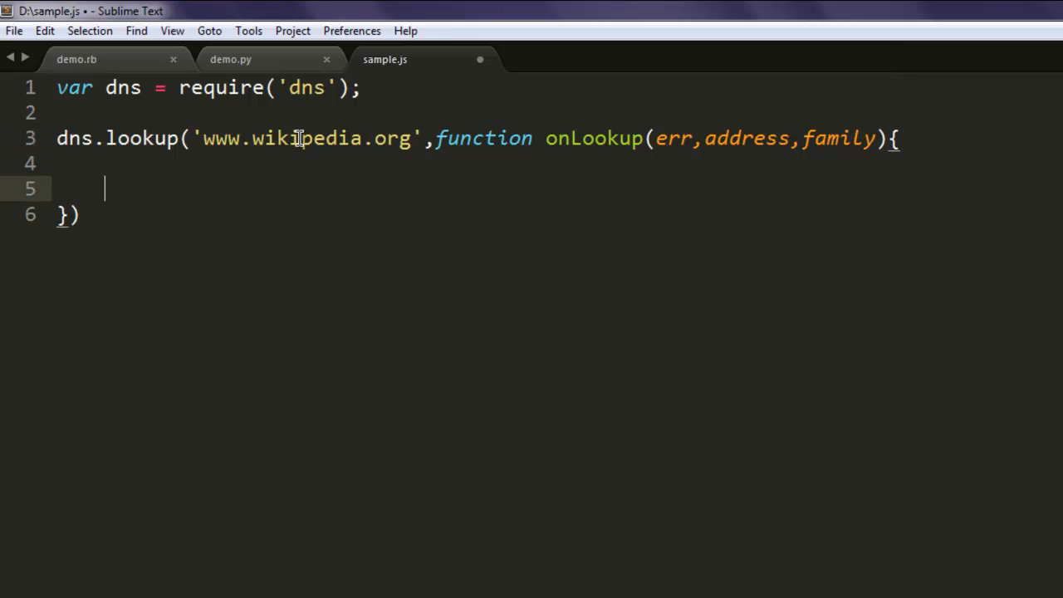
{"action": "type", "text": "con"}
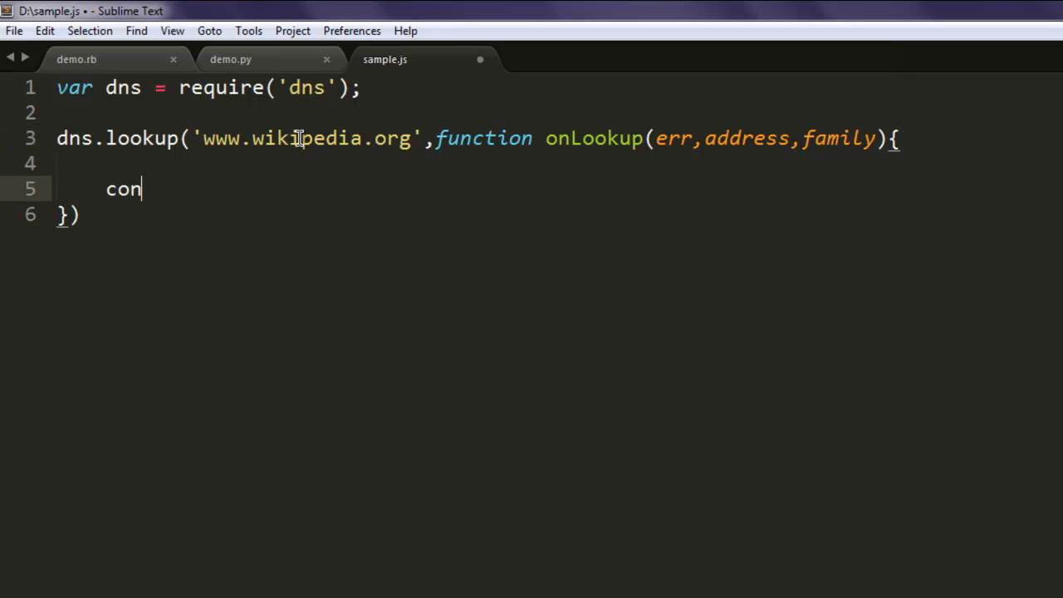
{"action": "type", "text": "sole.log()"}
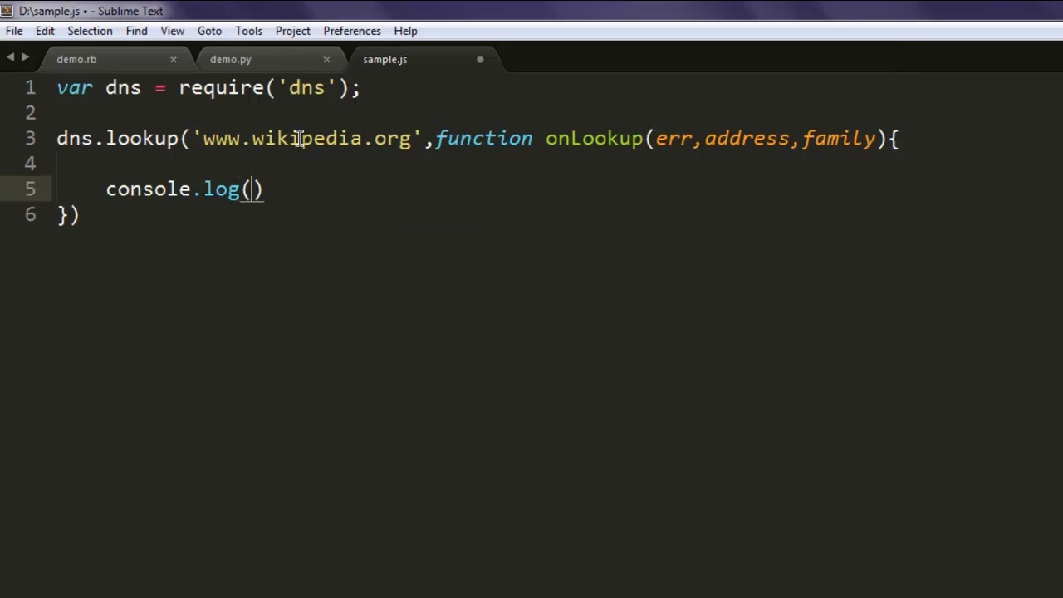
{"action": "type", "text": "'Address'"}
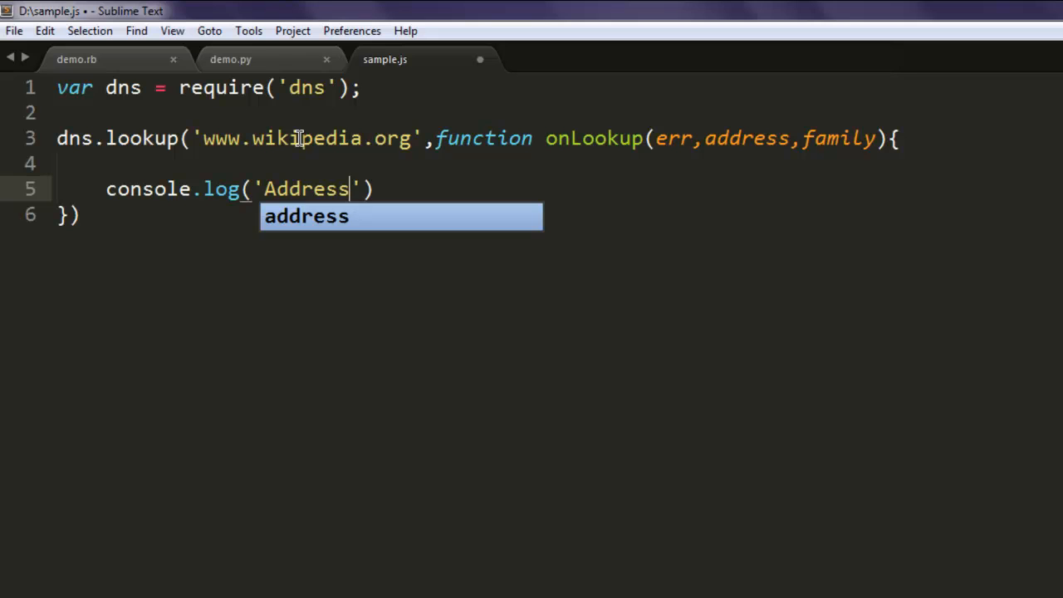
{"action": "type", "text": ":"}
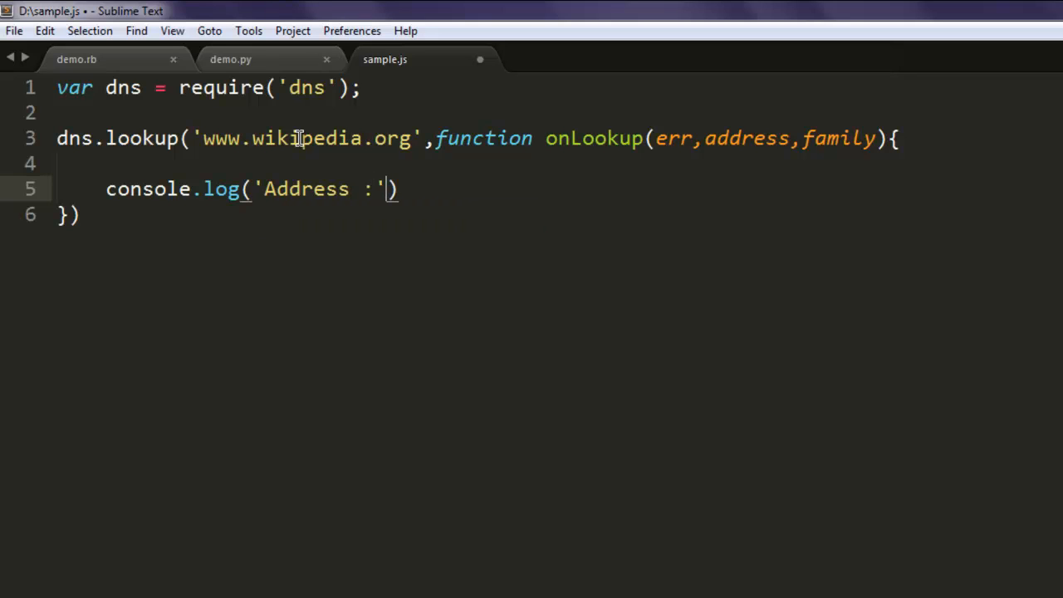
{"action": "type", "text": ",add"}
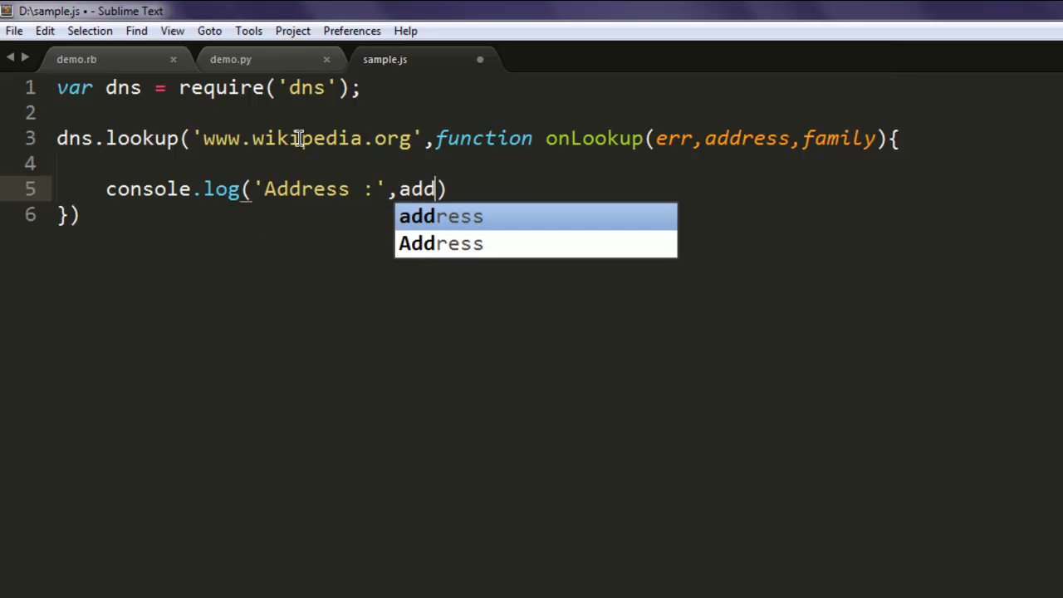
{"action": "key", "text": "Tab"}
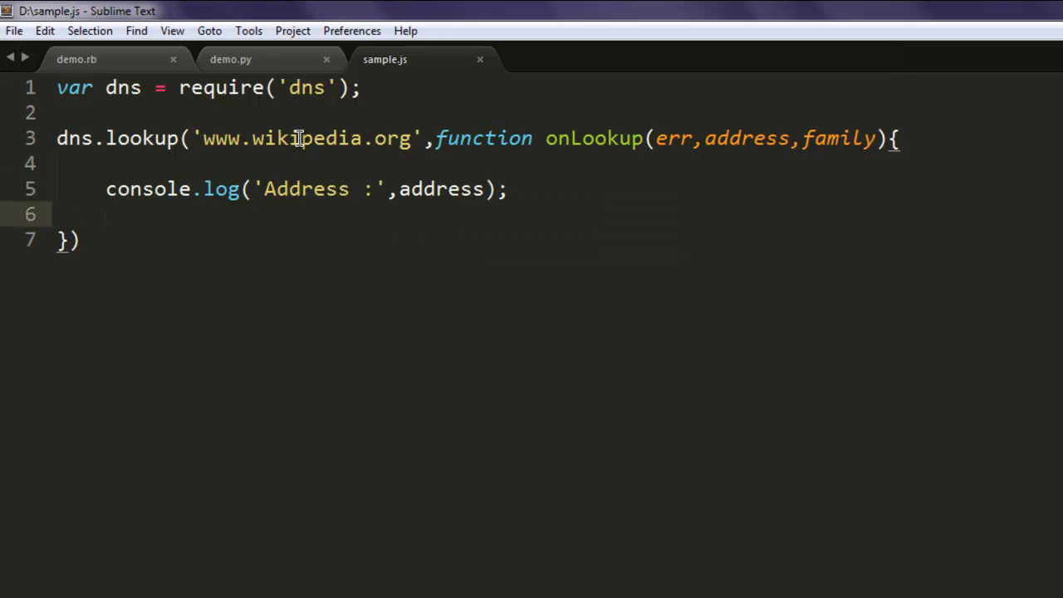
Add dns.reverse(address, function(err, hostnames)) inside the lookup callback
{"action": "type", "text": "dns,"}
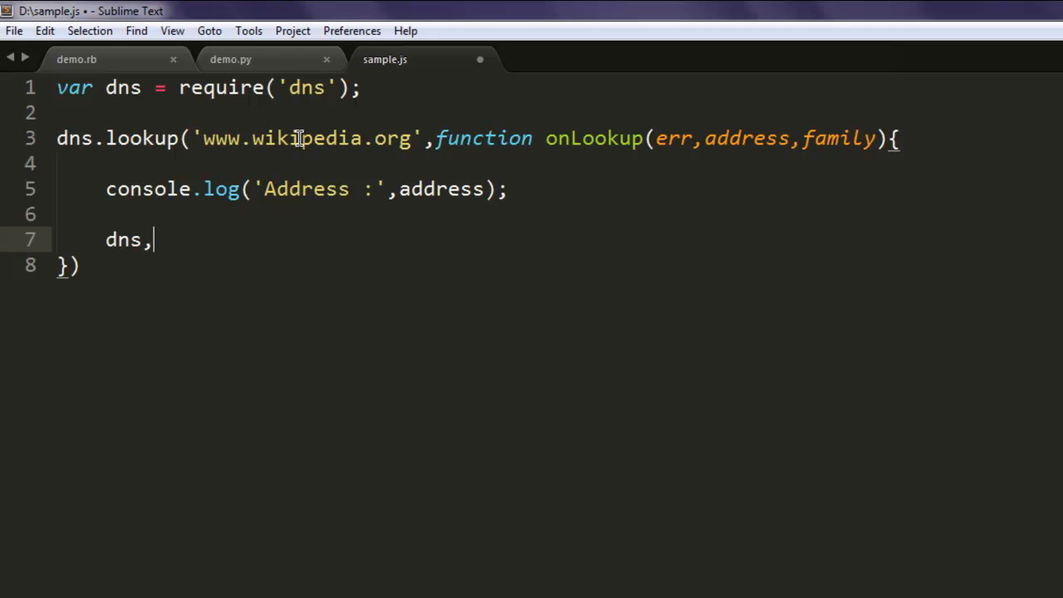
{"action": "type", "text": "reverse"}
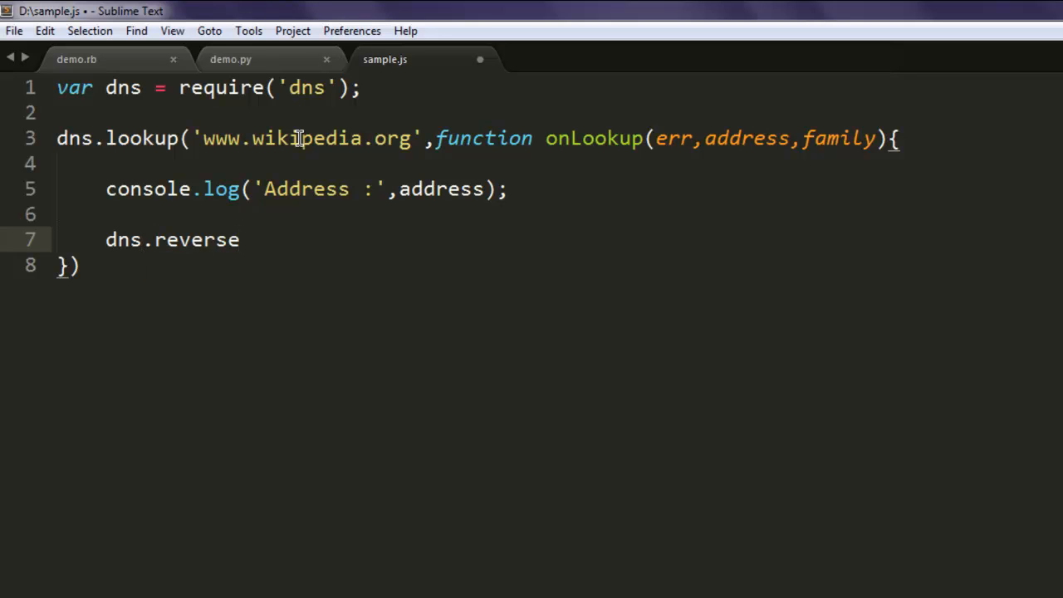
{"action": "type", "text": "()"}
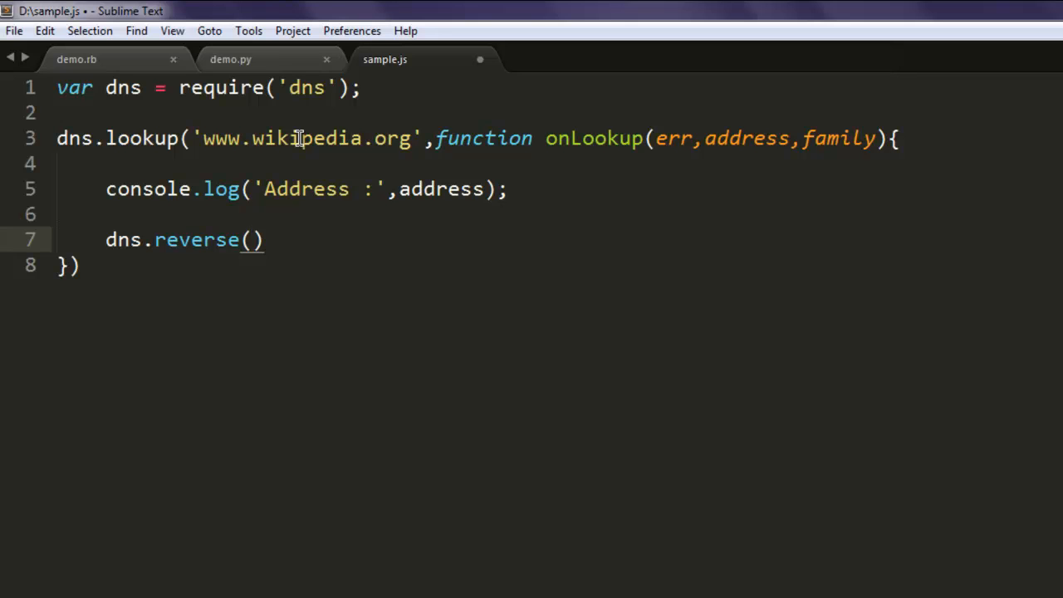
{"action": "type", "text": "address,"}
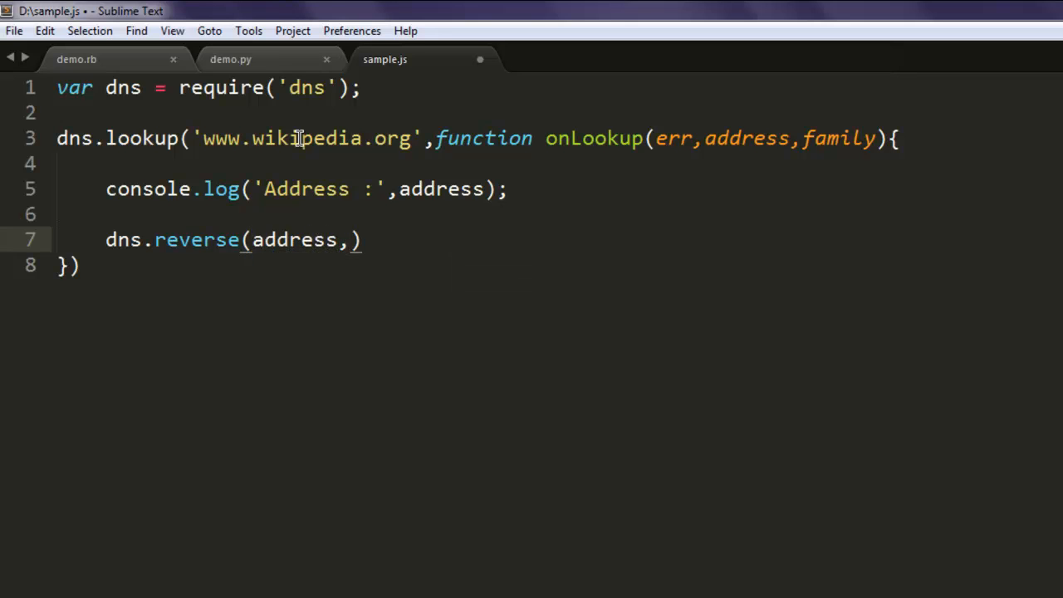
{"action": "type", "text": "function"}
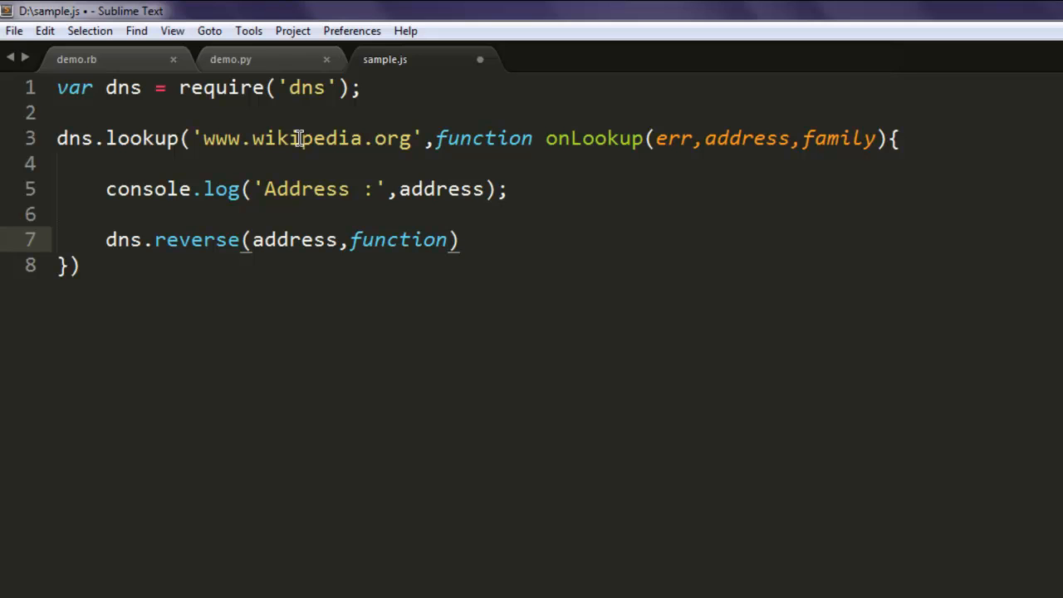
{"action": "type", "text": "(err,"}
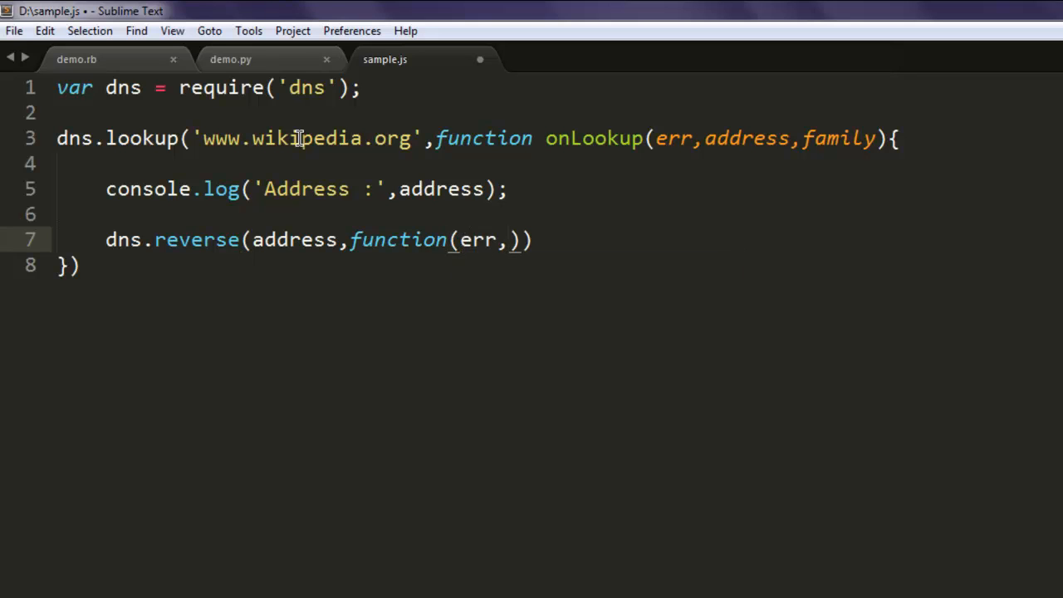
{"action": "type", "text": "hostnames"}
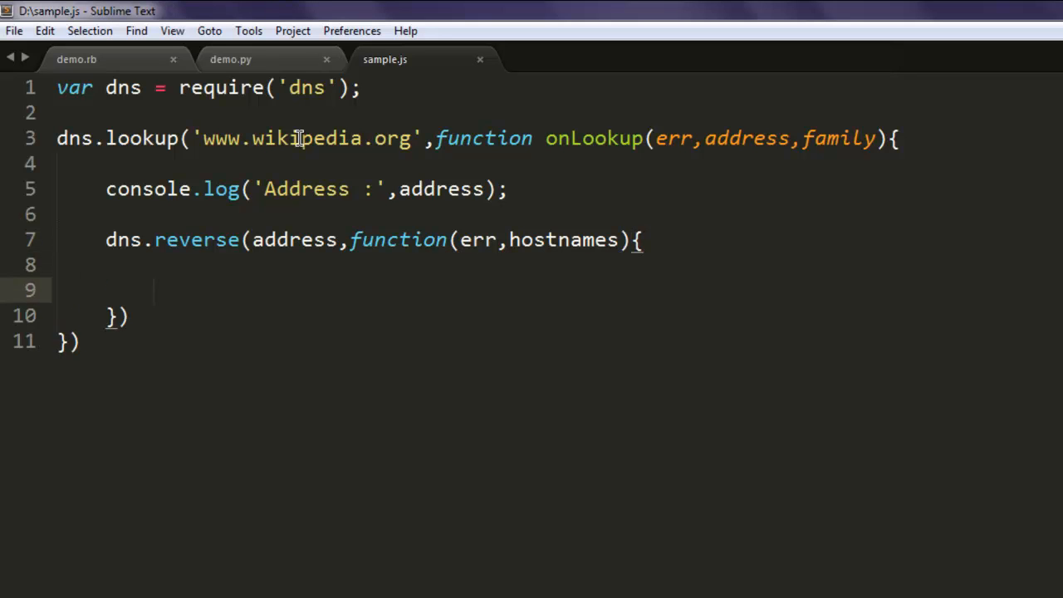
Start the reverse callback with if(err){ console.log(err.stack); } and a new line after it
{"action": "type", "text": "if(err)"}
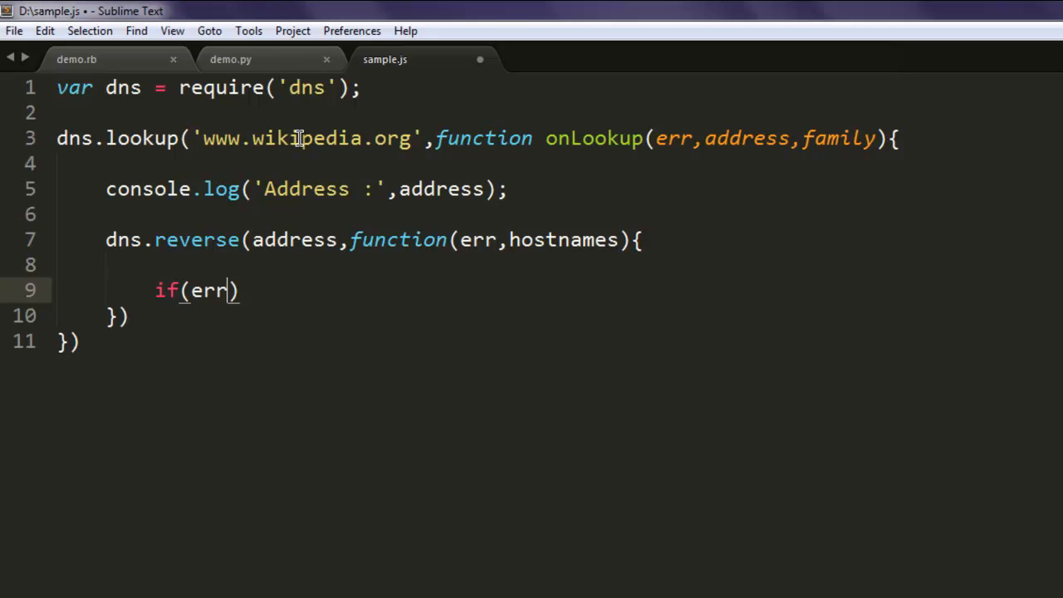
{"action": "type", "text": "{"}
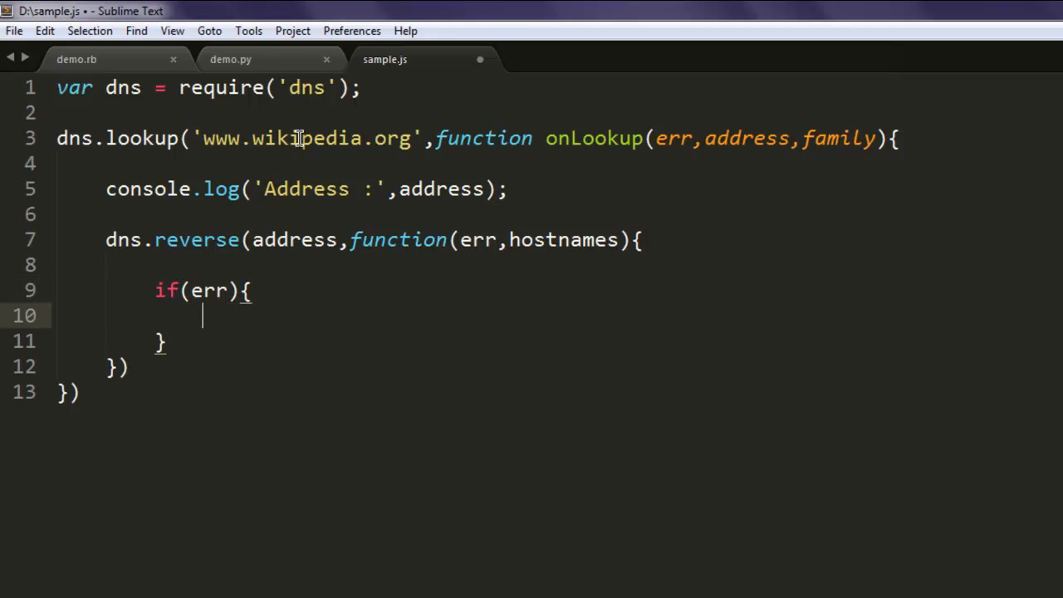
{"action": "type", "text": "console.log(err"}
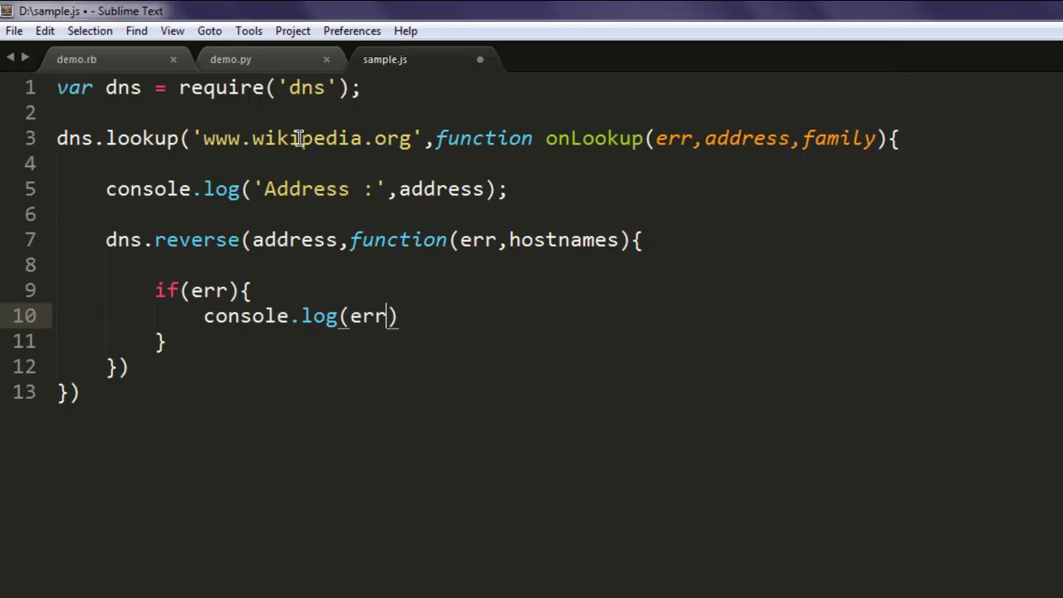
{"action": "type", "text": ".stack"}
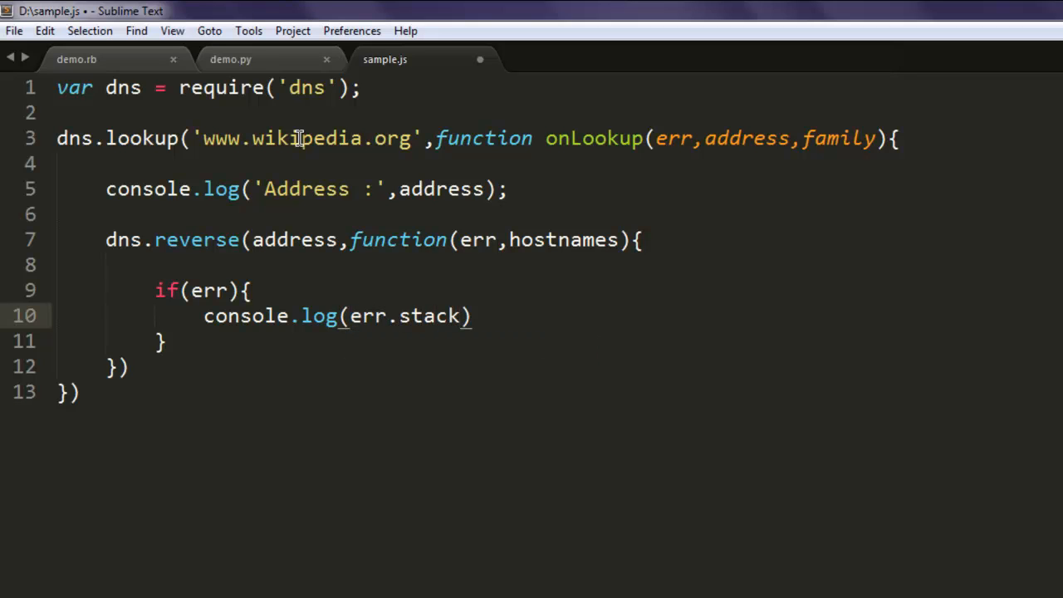
{"action": "type", "text": ";"}
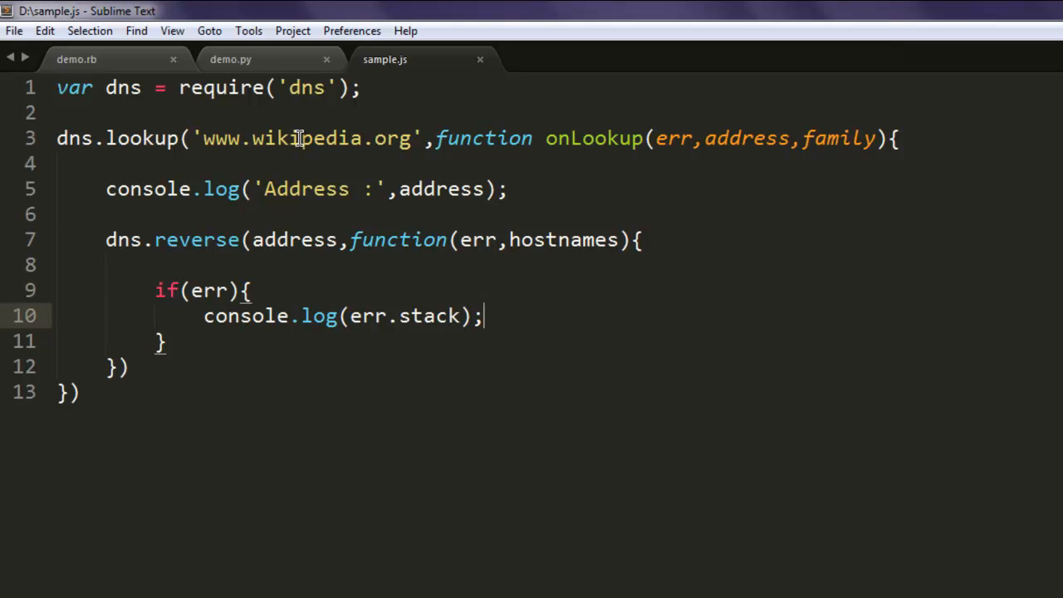
{"action": "key", "text": "enter"}
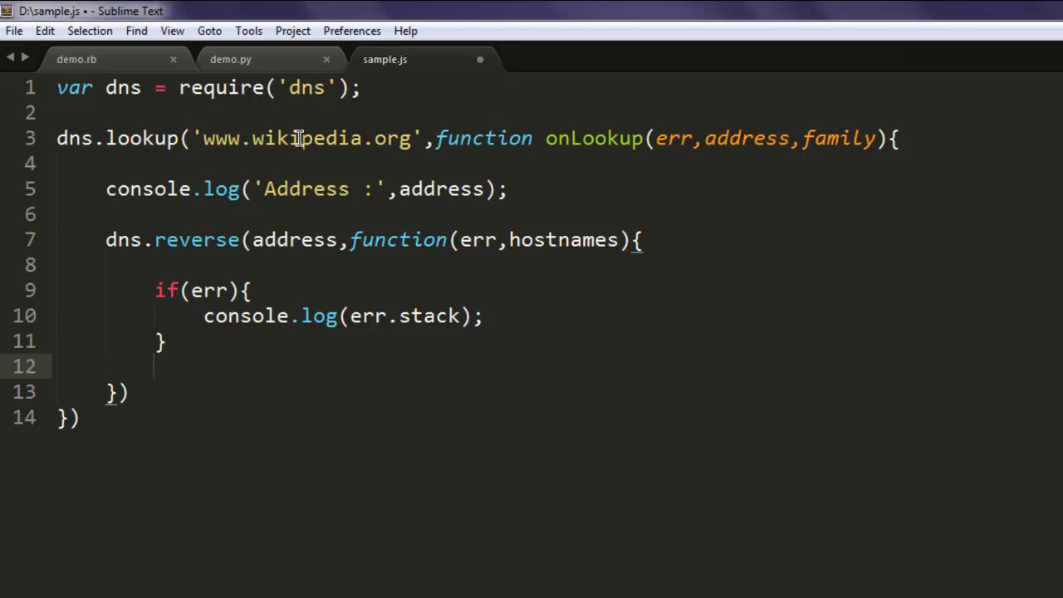
Begin a console.log of 'Reverse for Address ' + address in the reverse callback
{"action": "type", "text": "console."}
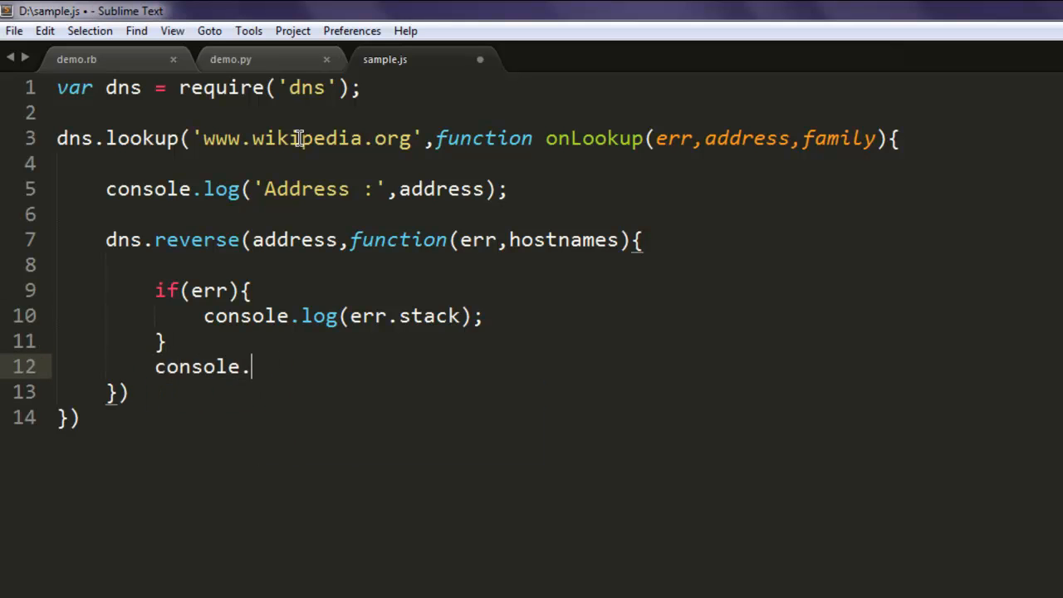
{"action": "type", "text": "log()"}
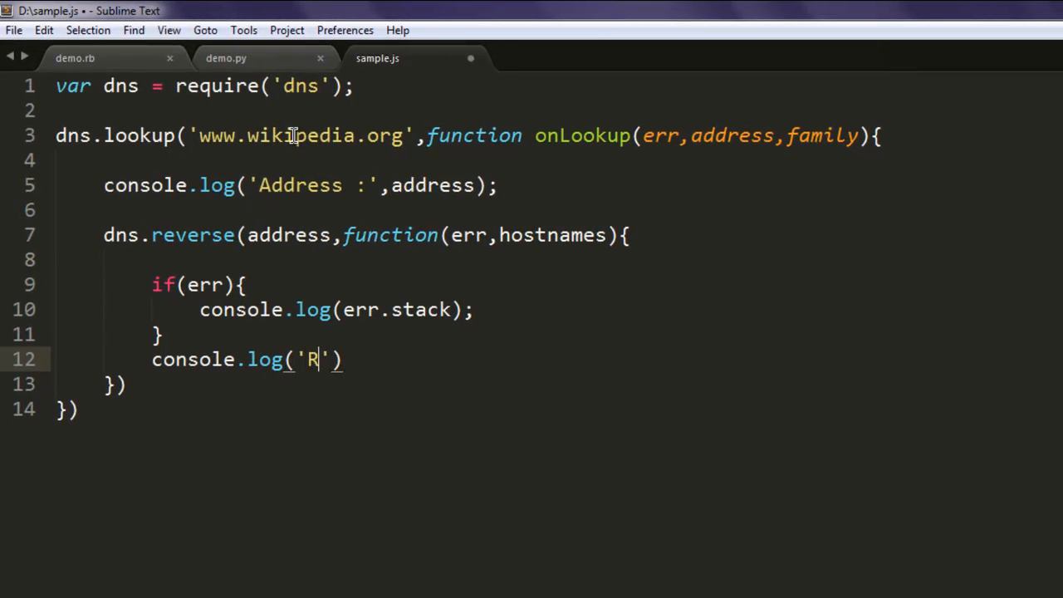
{"action": "type", "text": "everse for"}
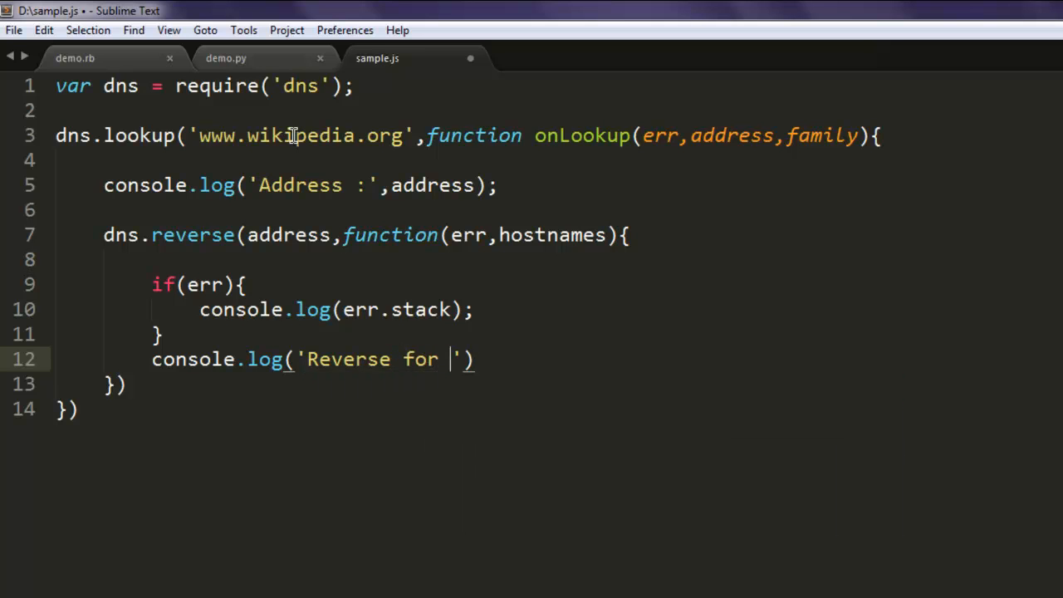
{"action": "type", "text": "Address"}
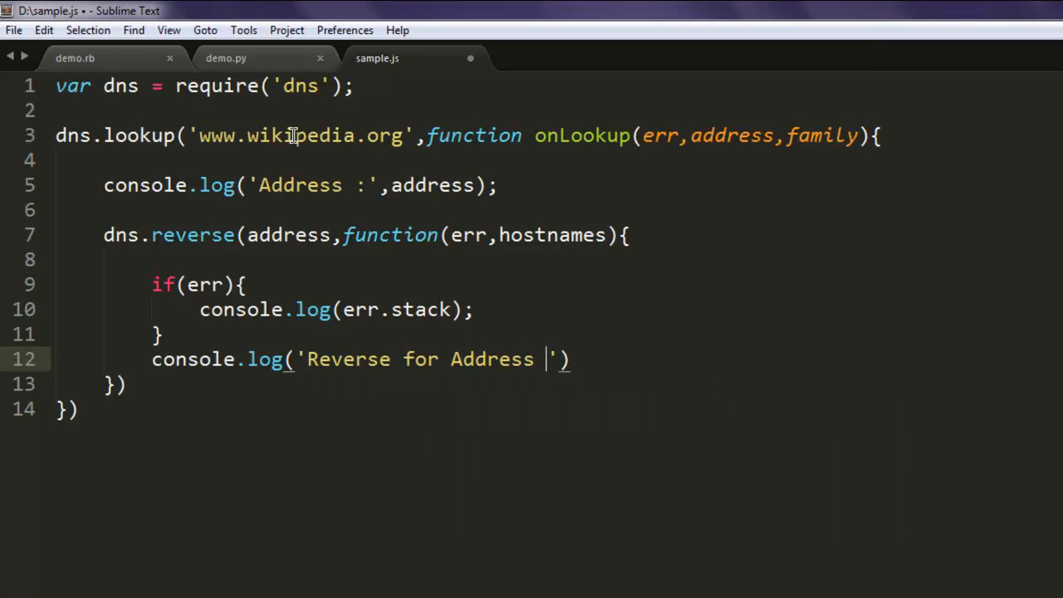
{"action": "type", "text": ":"}
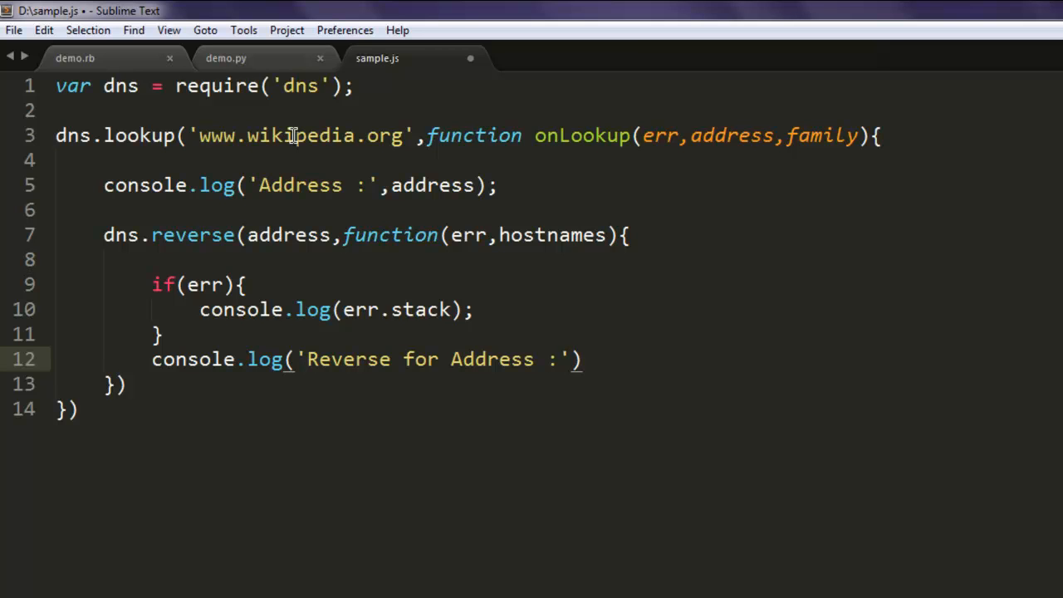
{"action": "type", "text": "+"}
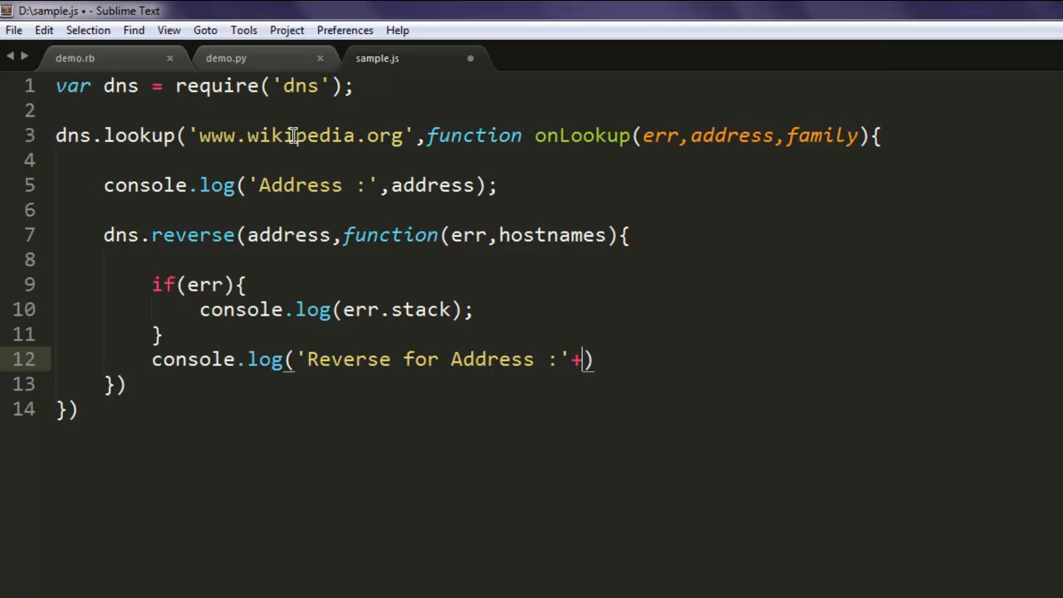
{"action": "type", "text": "address+"}
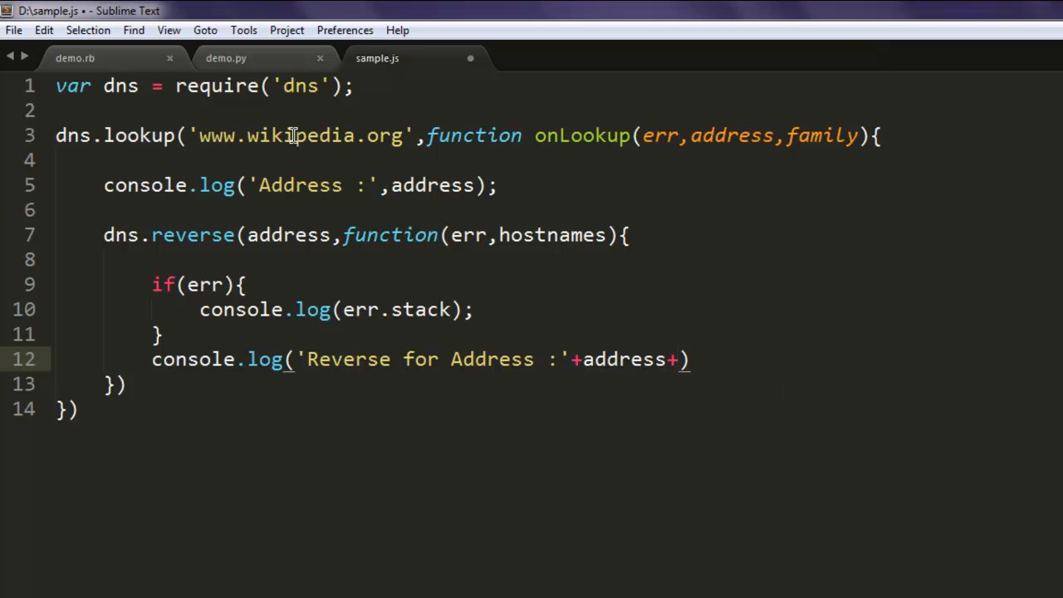
Append ': ' + JSON.stringify(hostnames) to the log and close the statements
{"action": "type", "text": ":"}
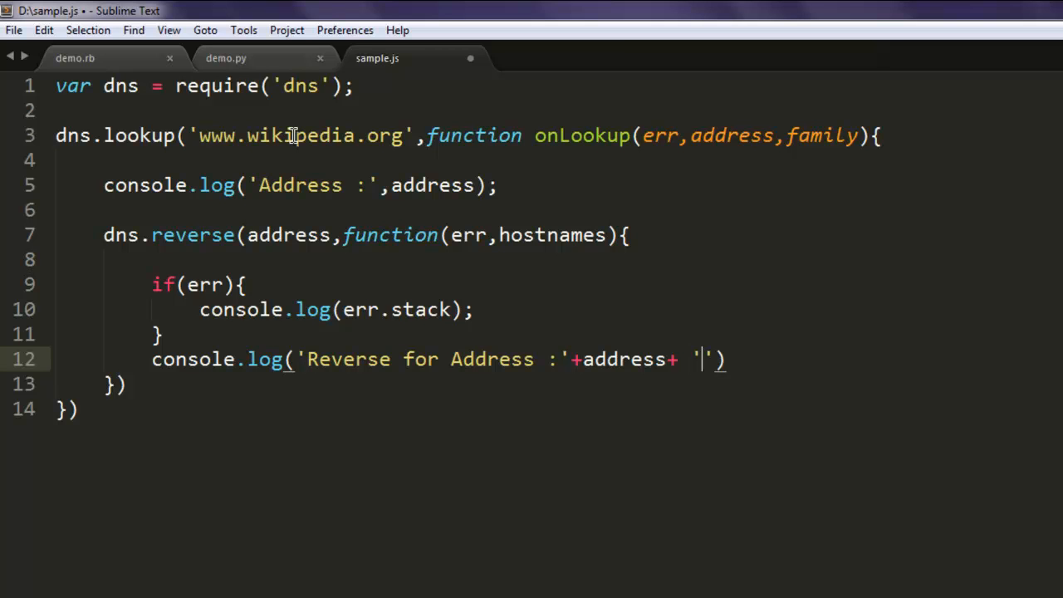
{"action": "type", "text": ":"}
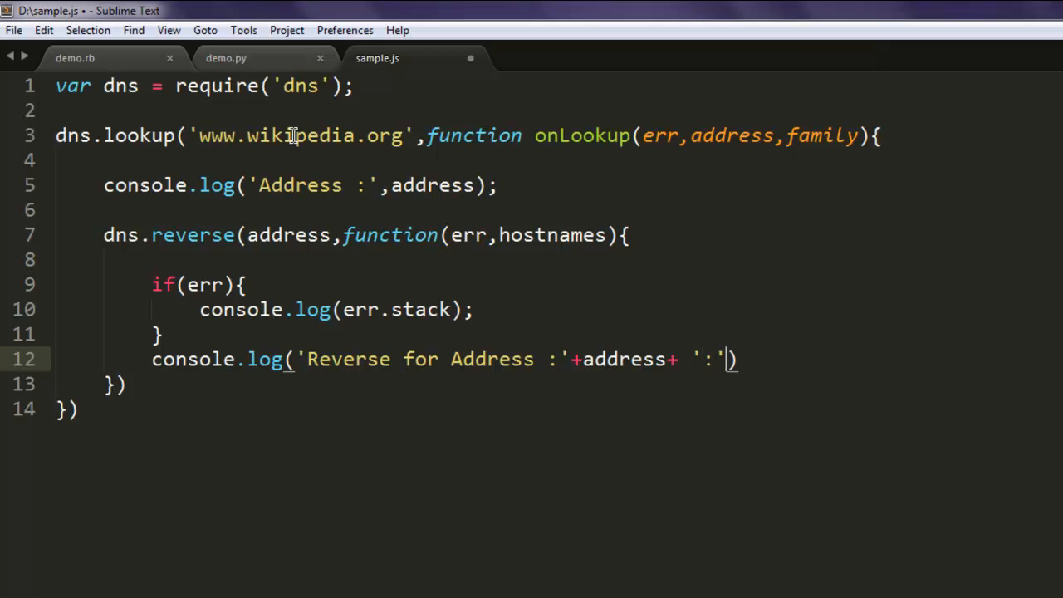
{"action": "type", "text": "+"}
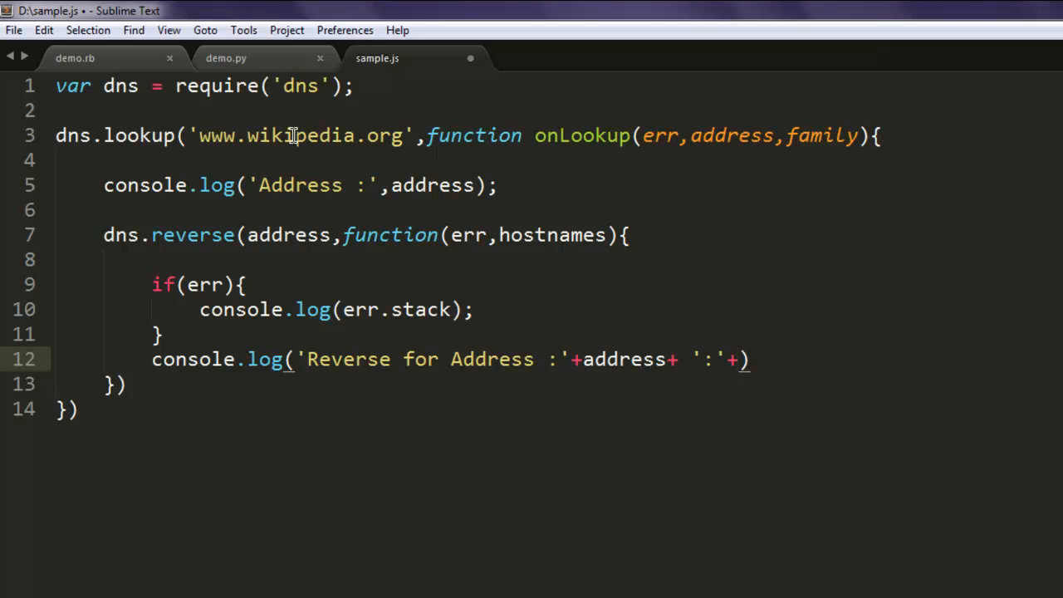
{"action": "type", "text": "JSON"}
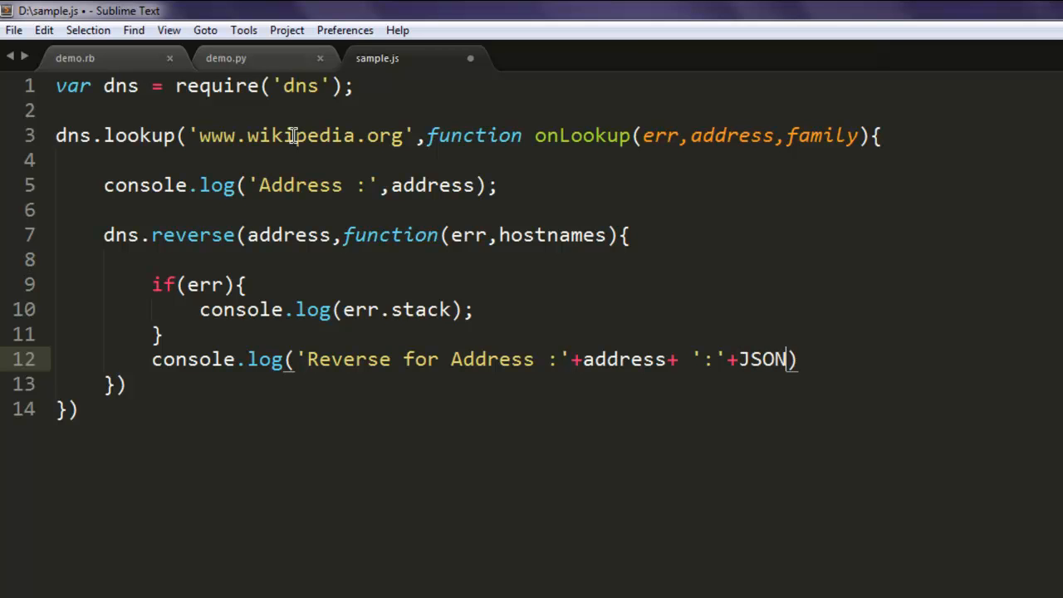
{"action": "type", "text": ".strn"}
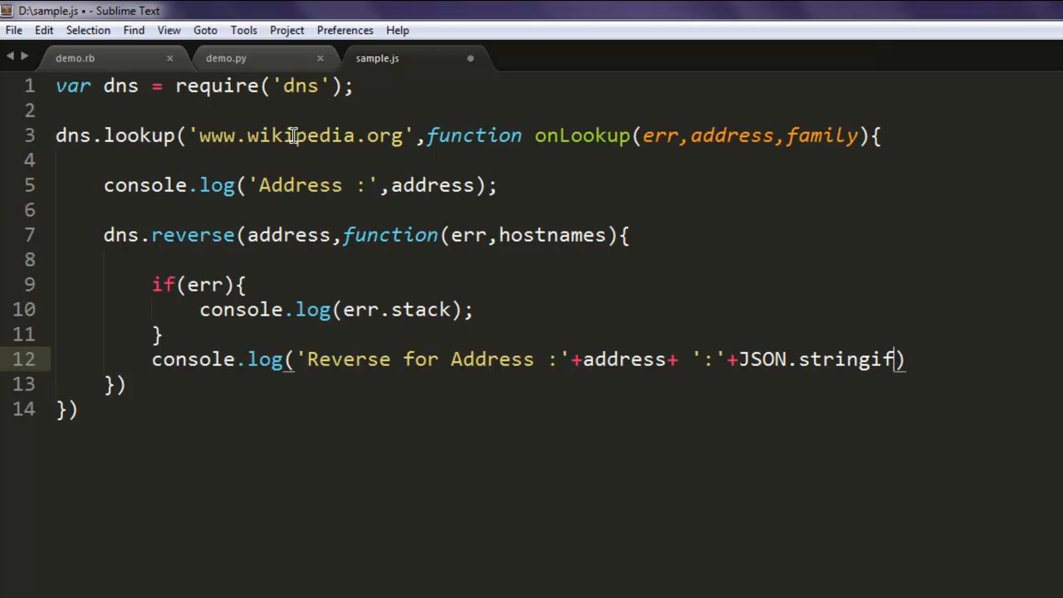
{"action": "type", "text": "y(hostnames"}
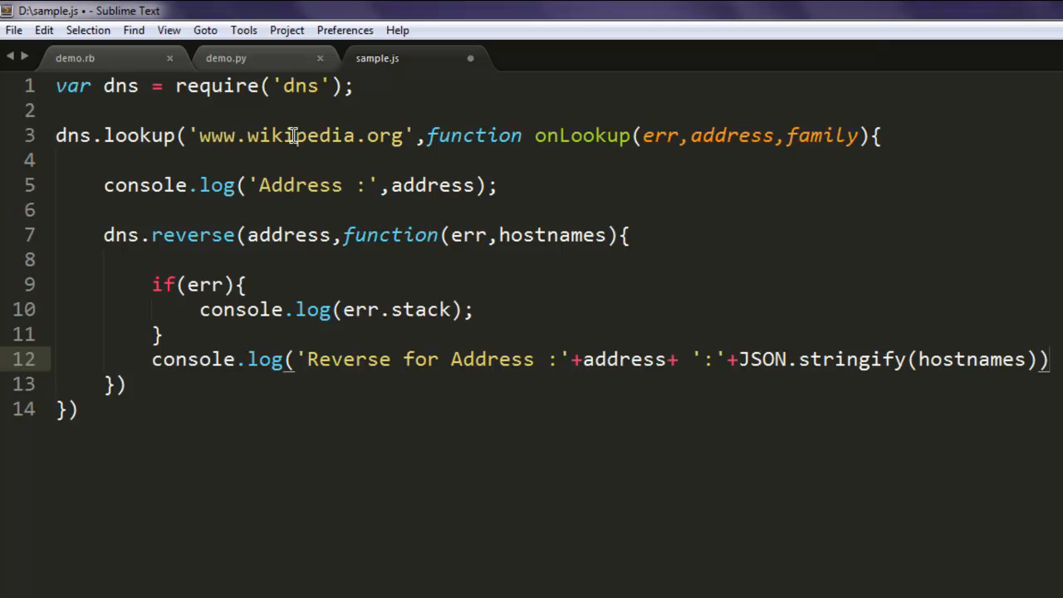
{"action": "type", "text": ";"}
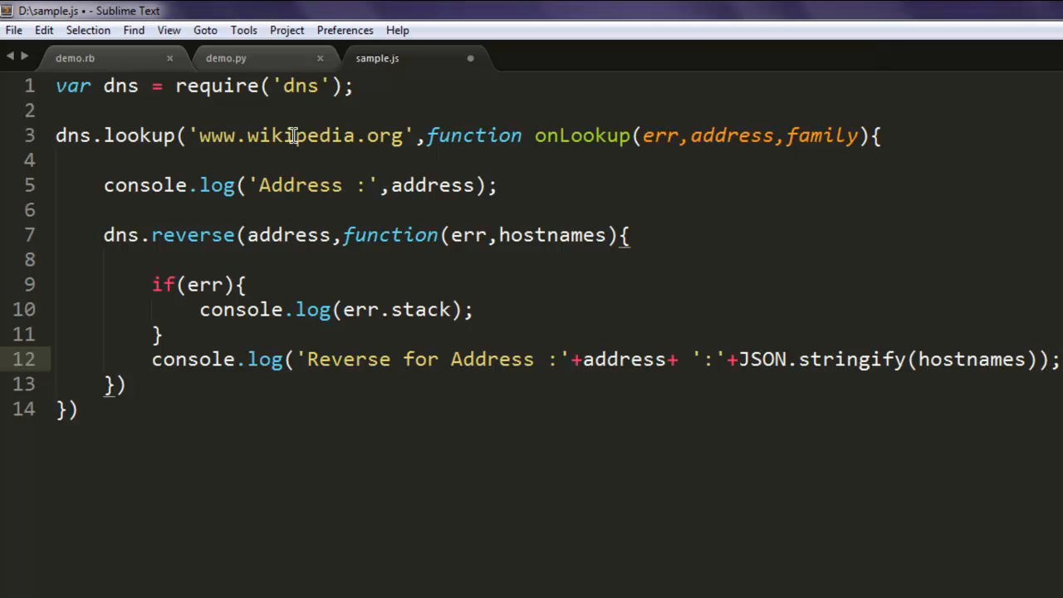
{"action": "type", "text": ";"}
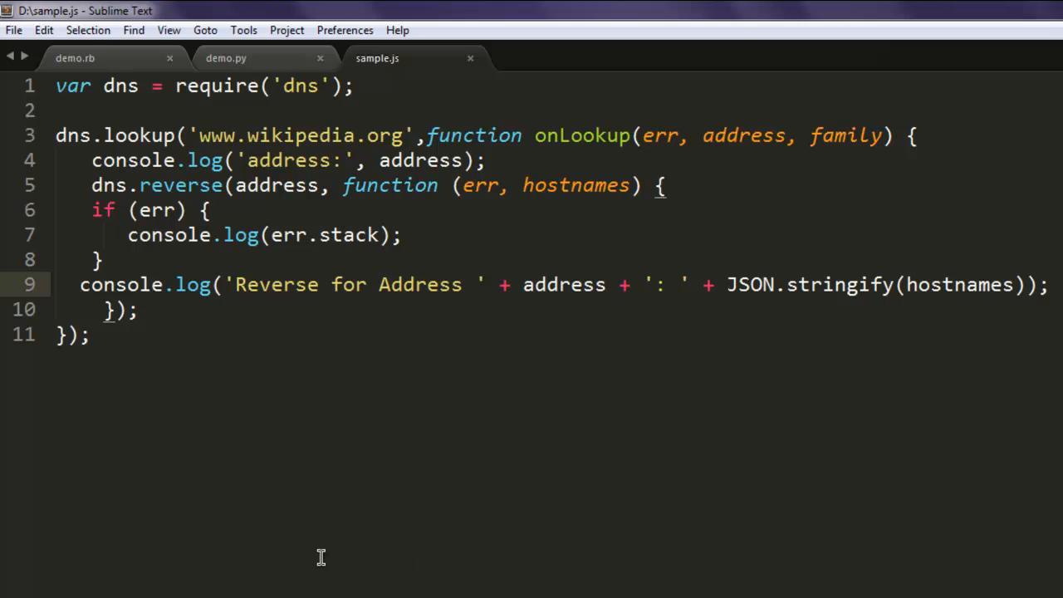
{"action": "mouse_move", "coordinate": [372, 585]}
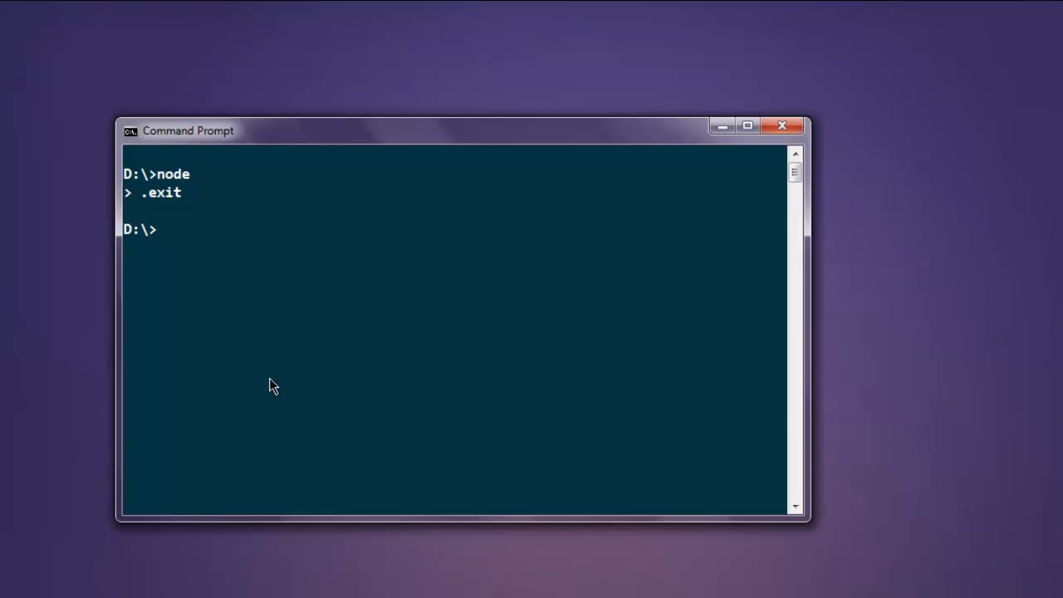
Run node sample.js, printing 208.80.154.224 and text-lb.eqiad.wikimedia.org
{"action": "type", "text": "node sampl"}
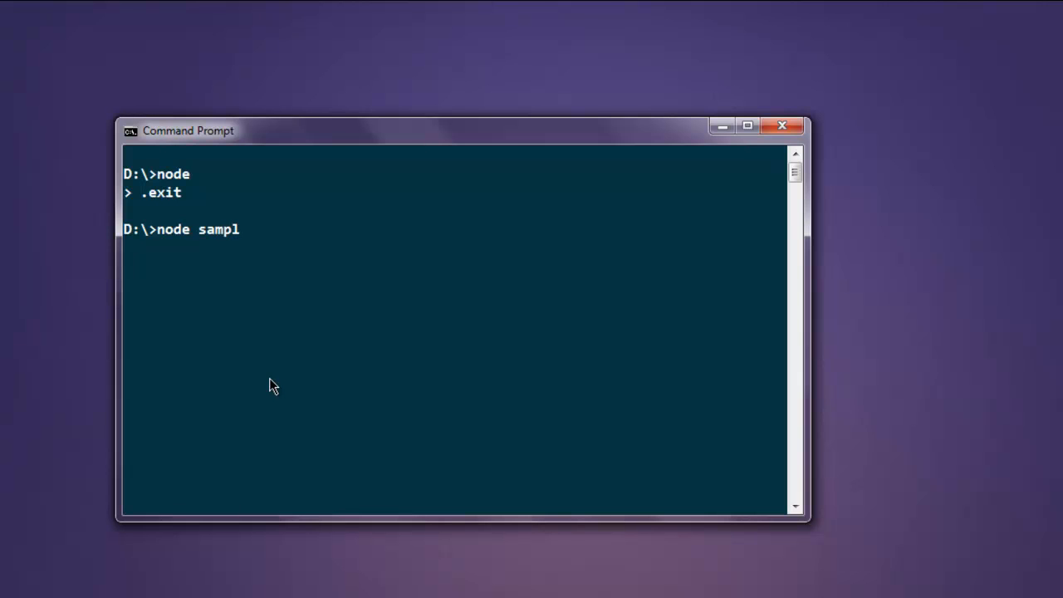
{"action": "type", "text": "e.js"}
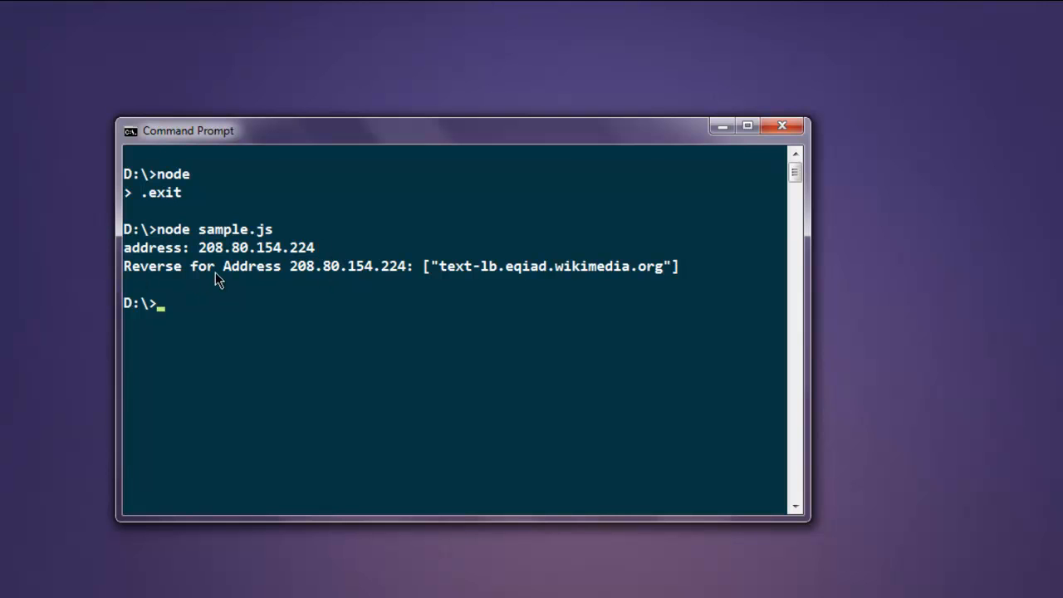
{"action": "mouse_move", "coordinate": [445, 280]}
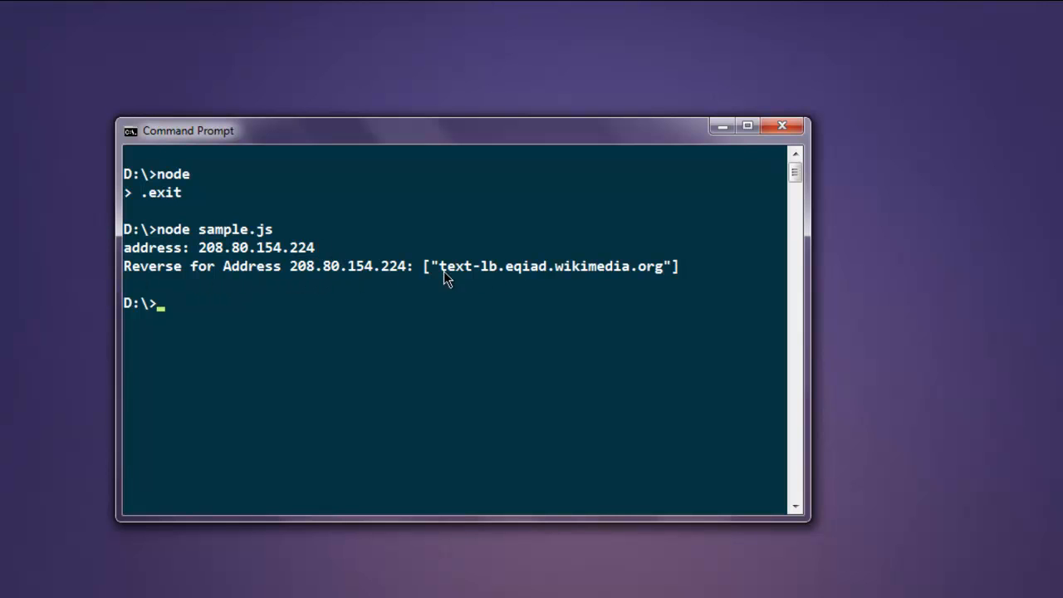
{"action": "mouse_move", "coordinate": [557, 280]}
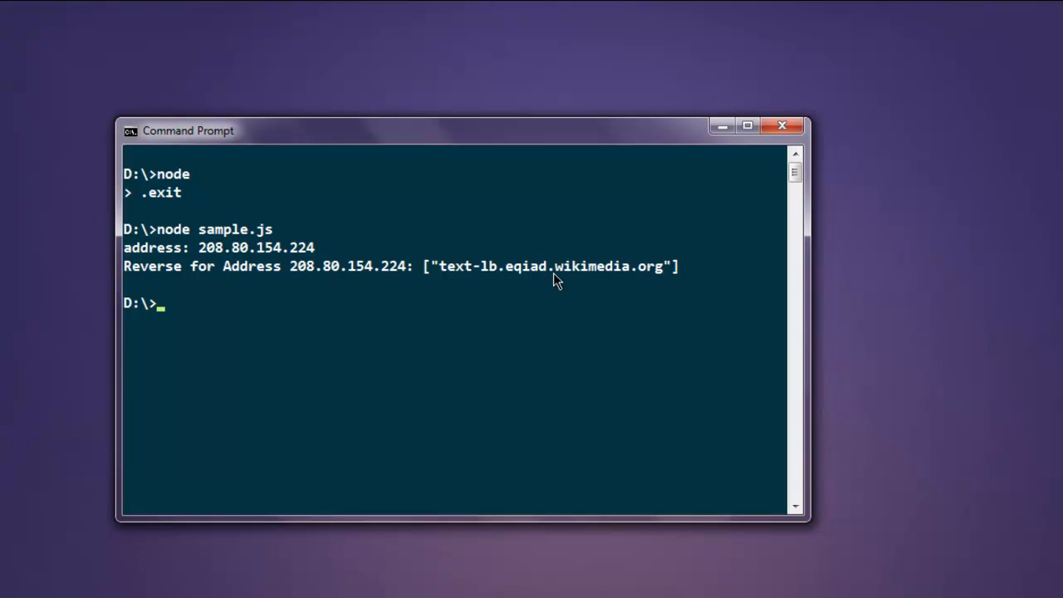
{"action": "mouse_move", "coordinate": [665, 279]}
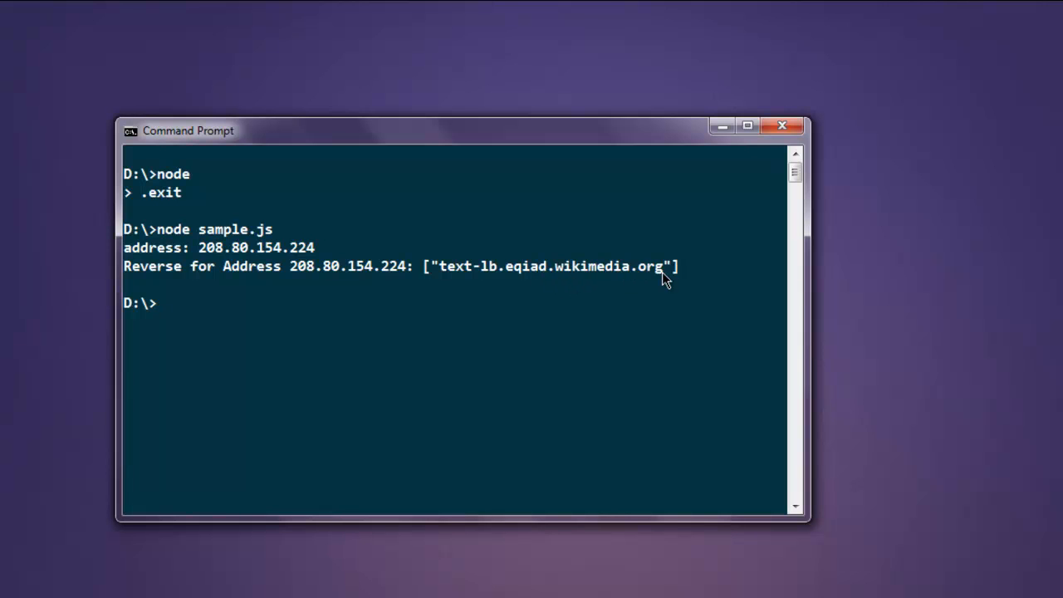